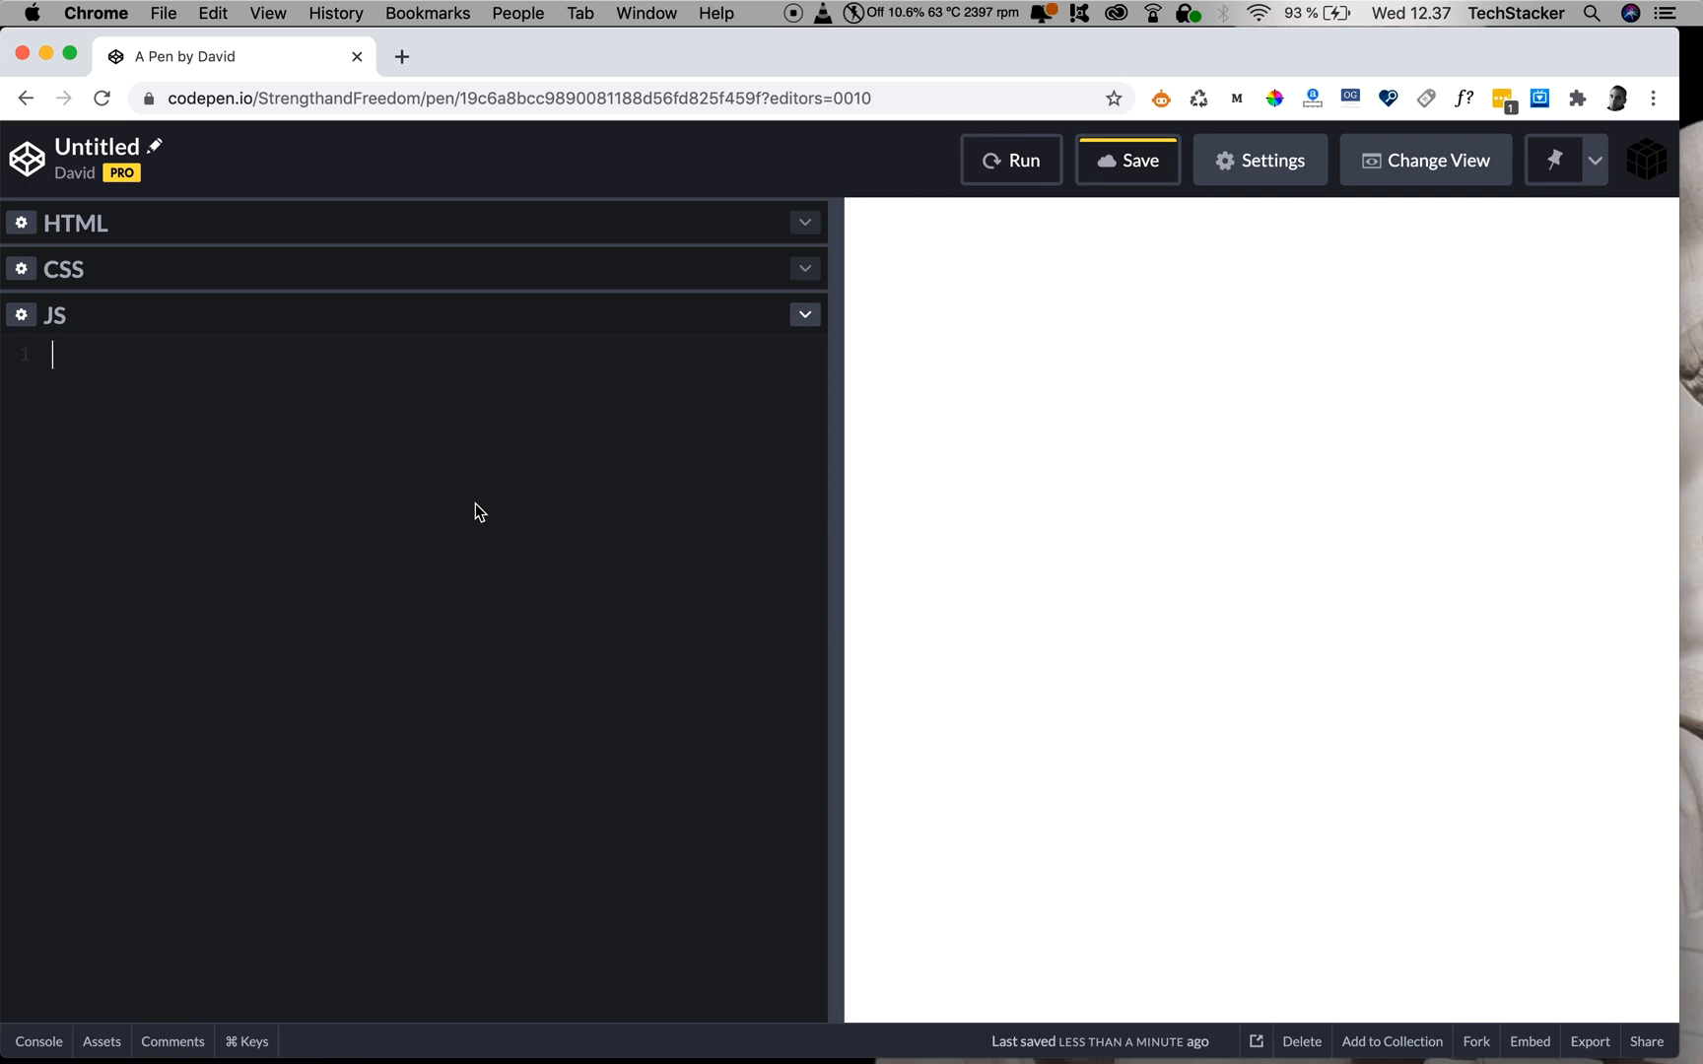
Write setTimeout with an anonymous function alerting "That's 3 seconds!" and a 3000 ms delay.
text(setTimeout())
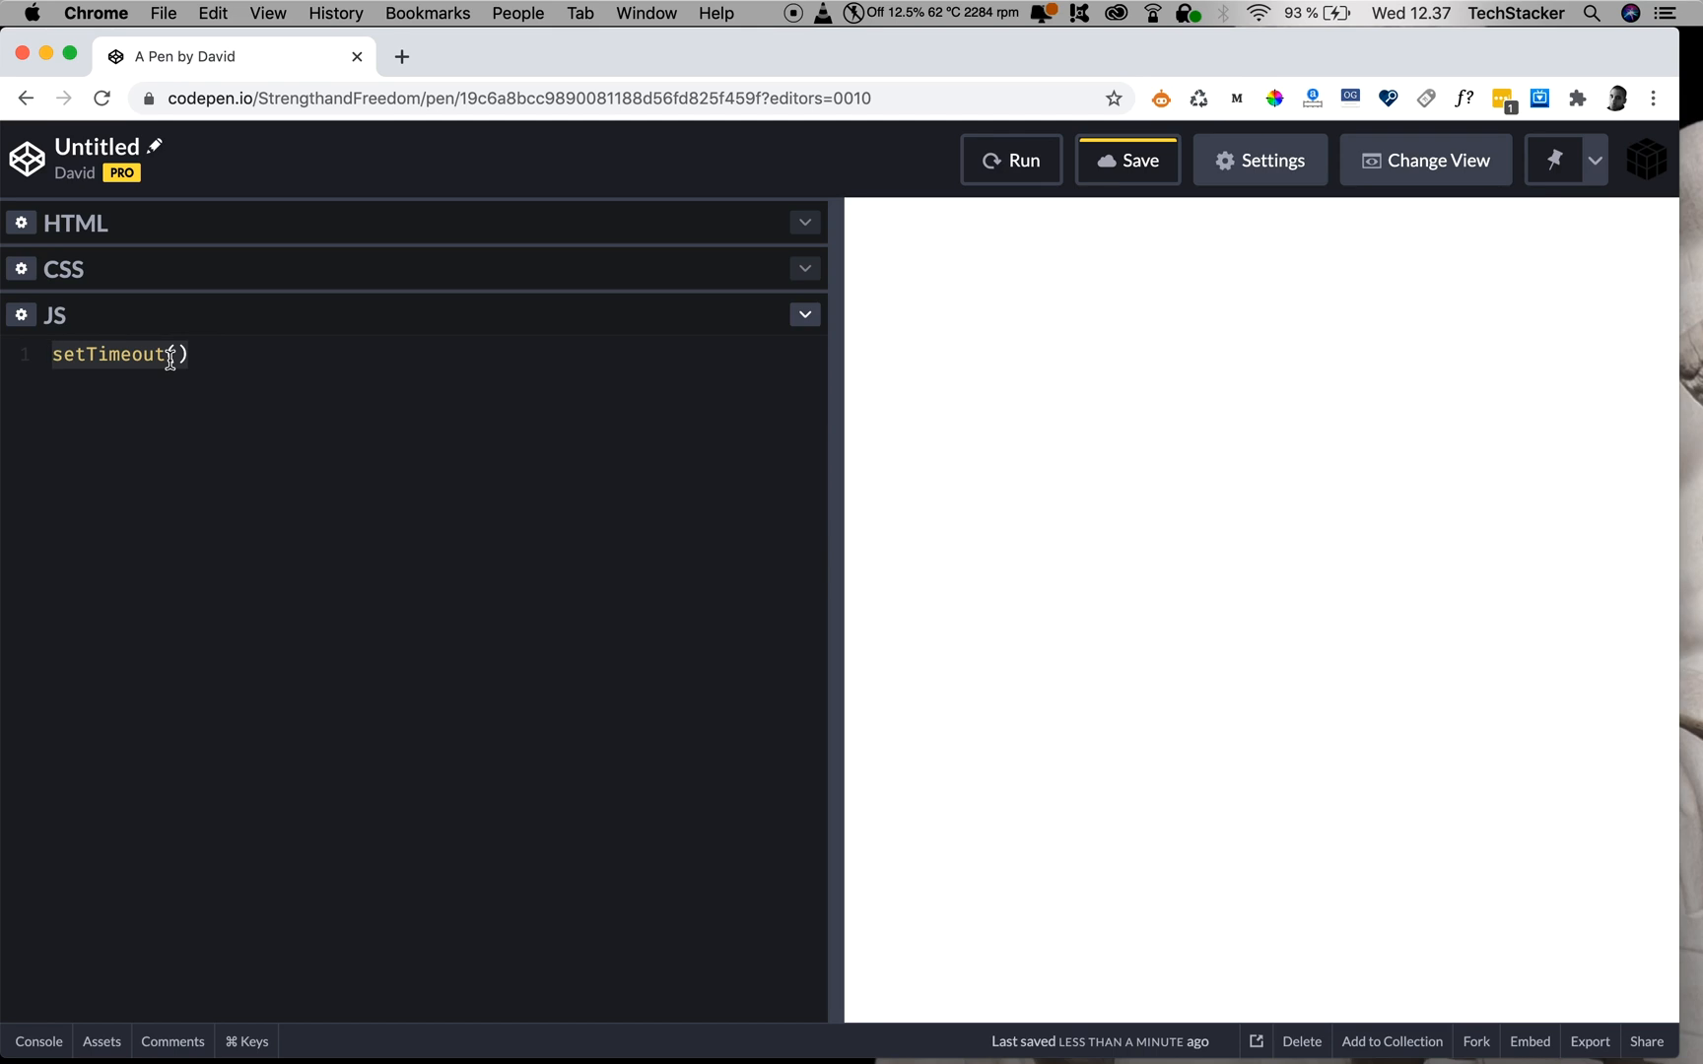
text(function() {)
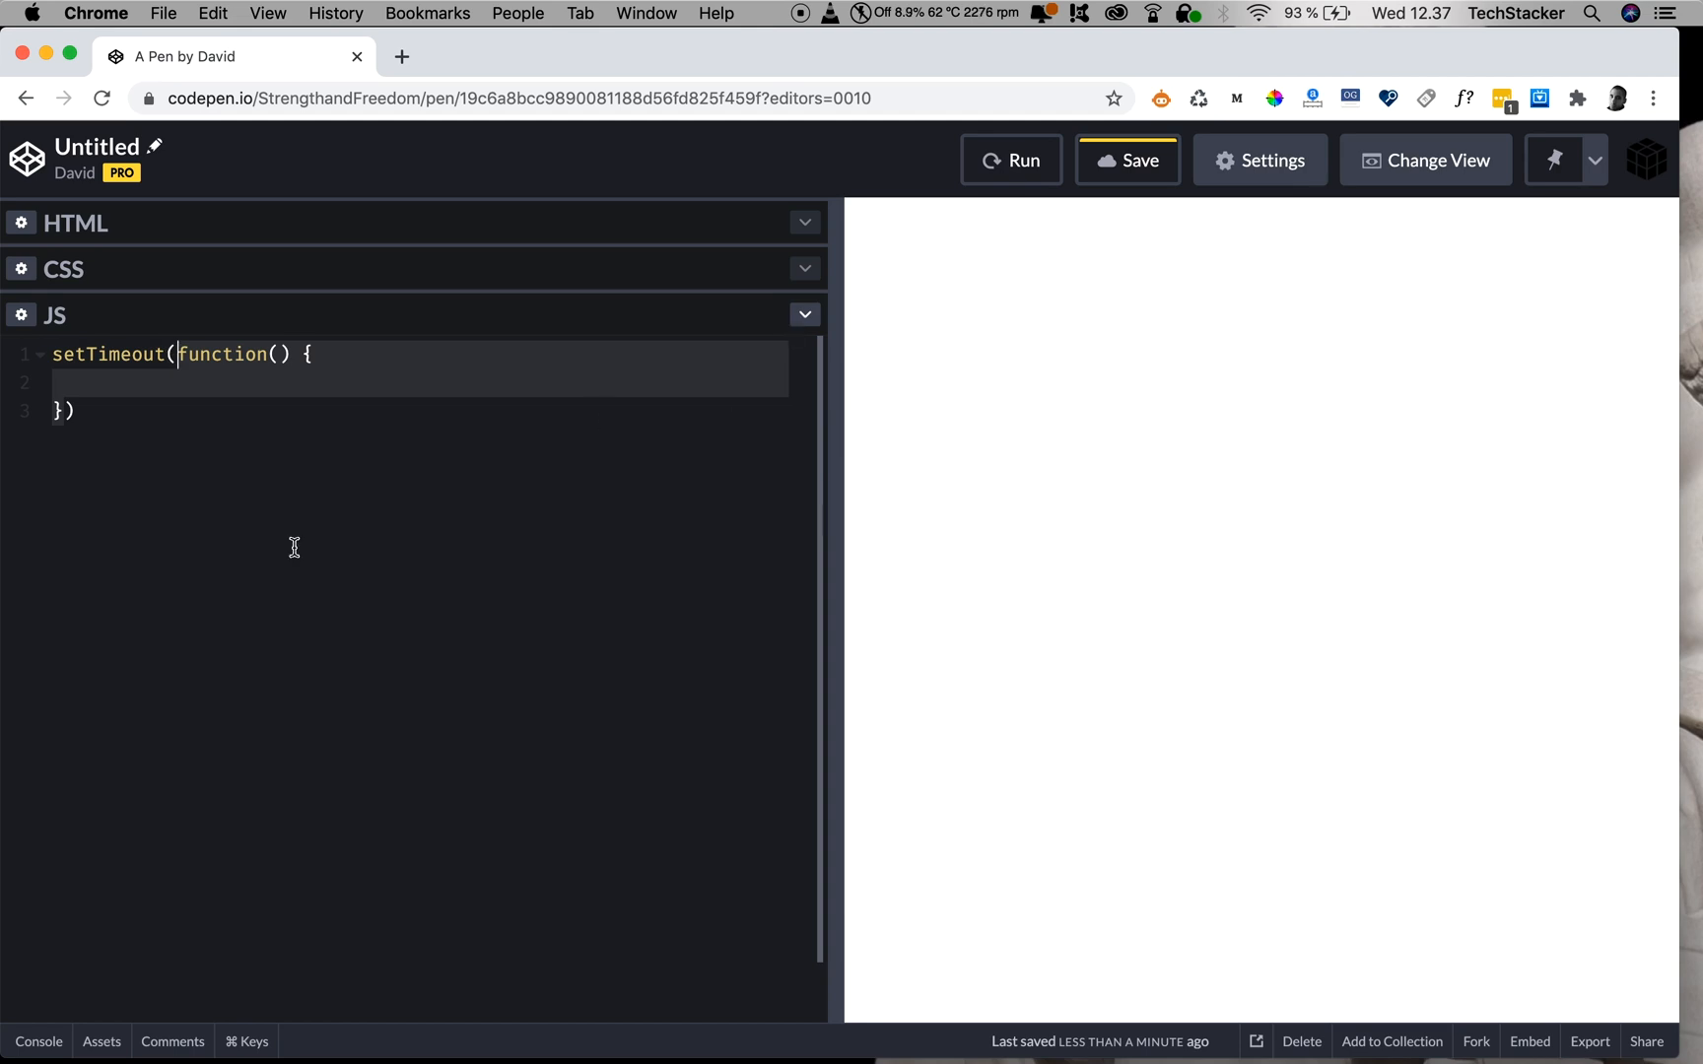
text(alert())
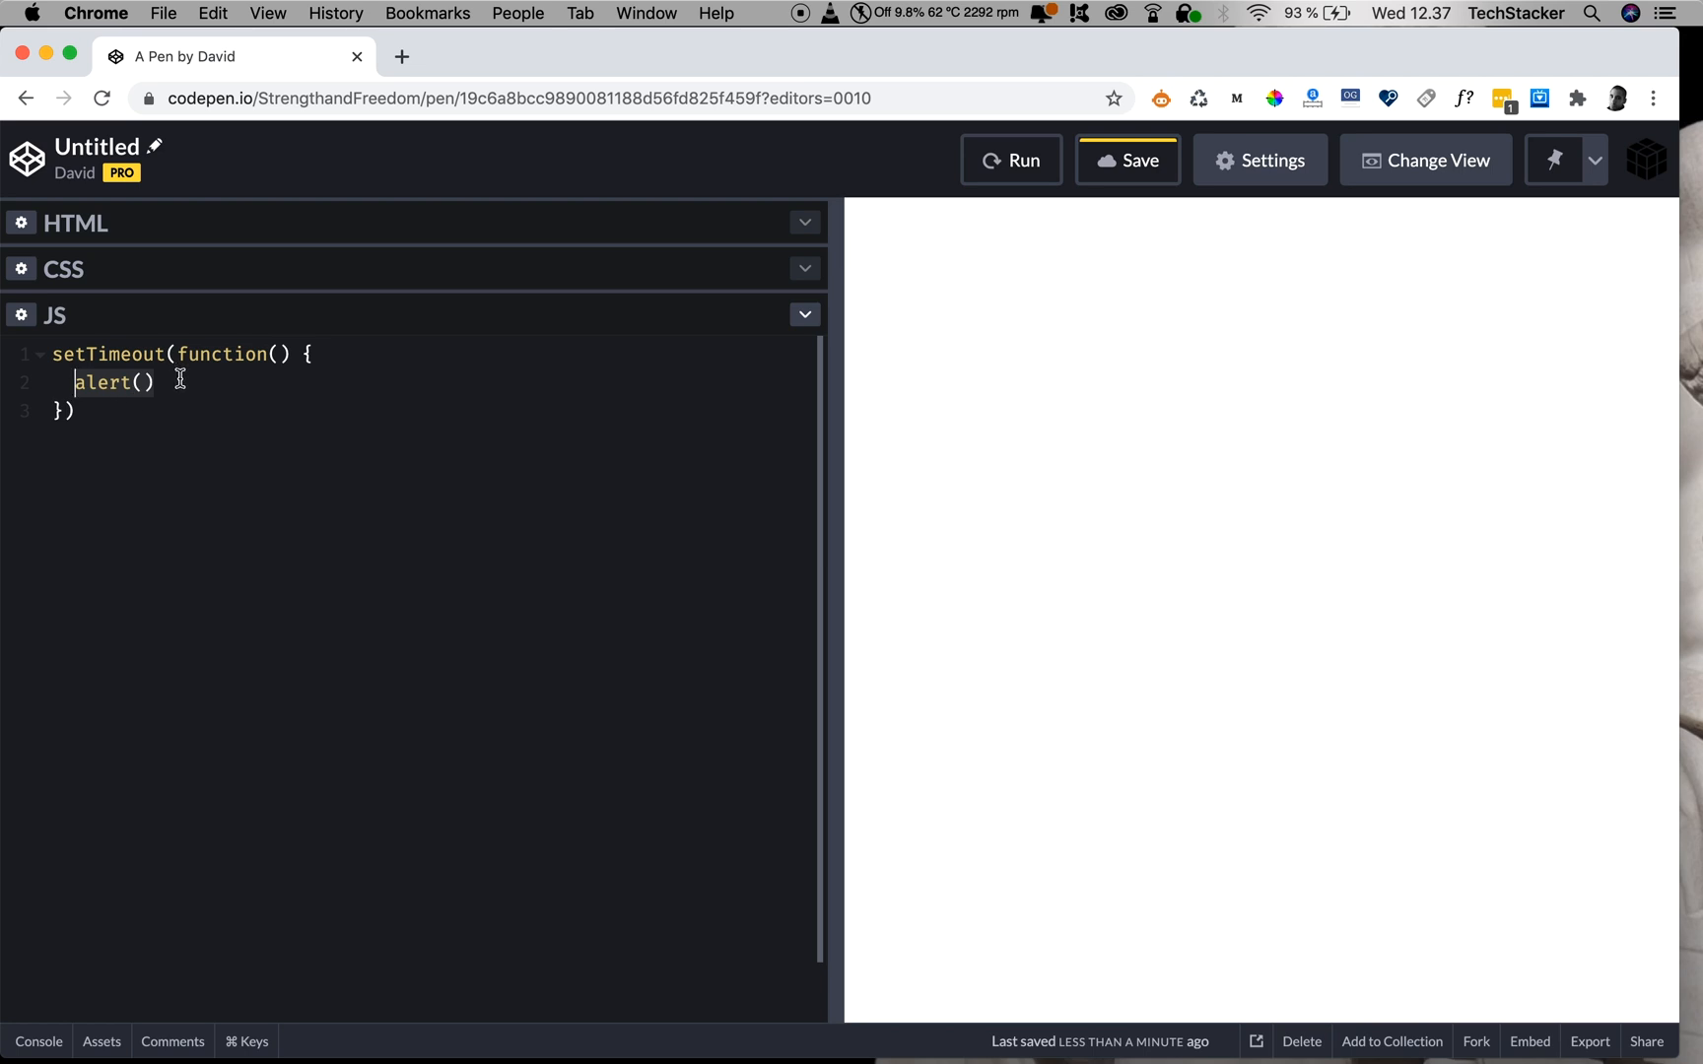
text("That's 3 seconds!")
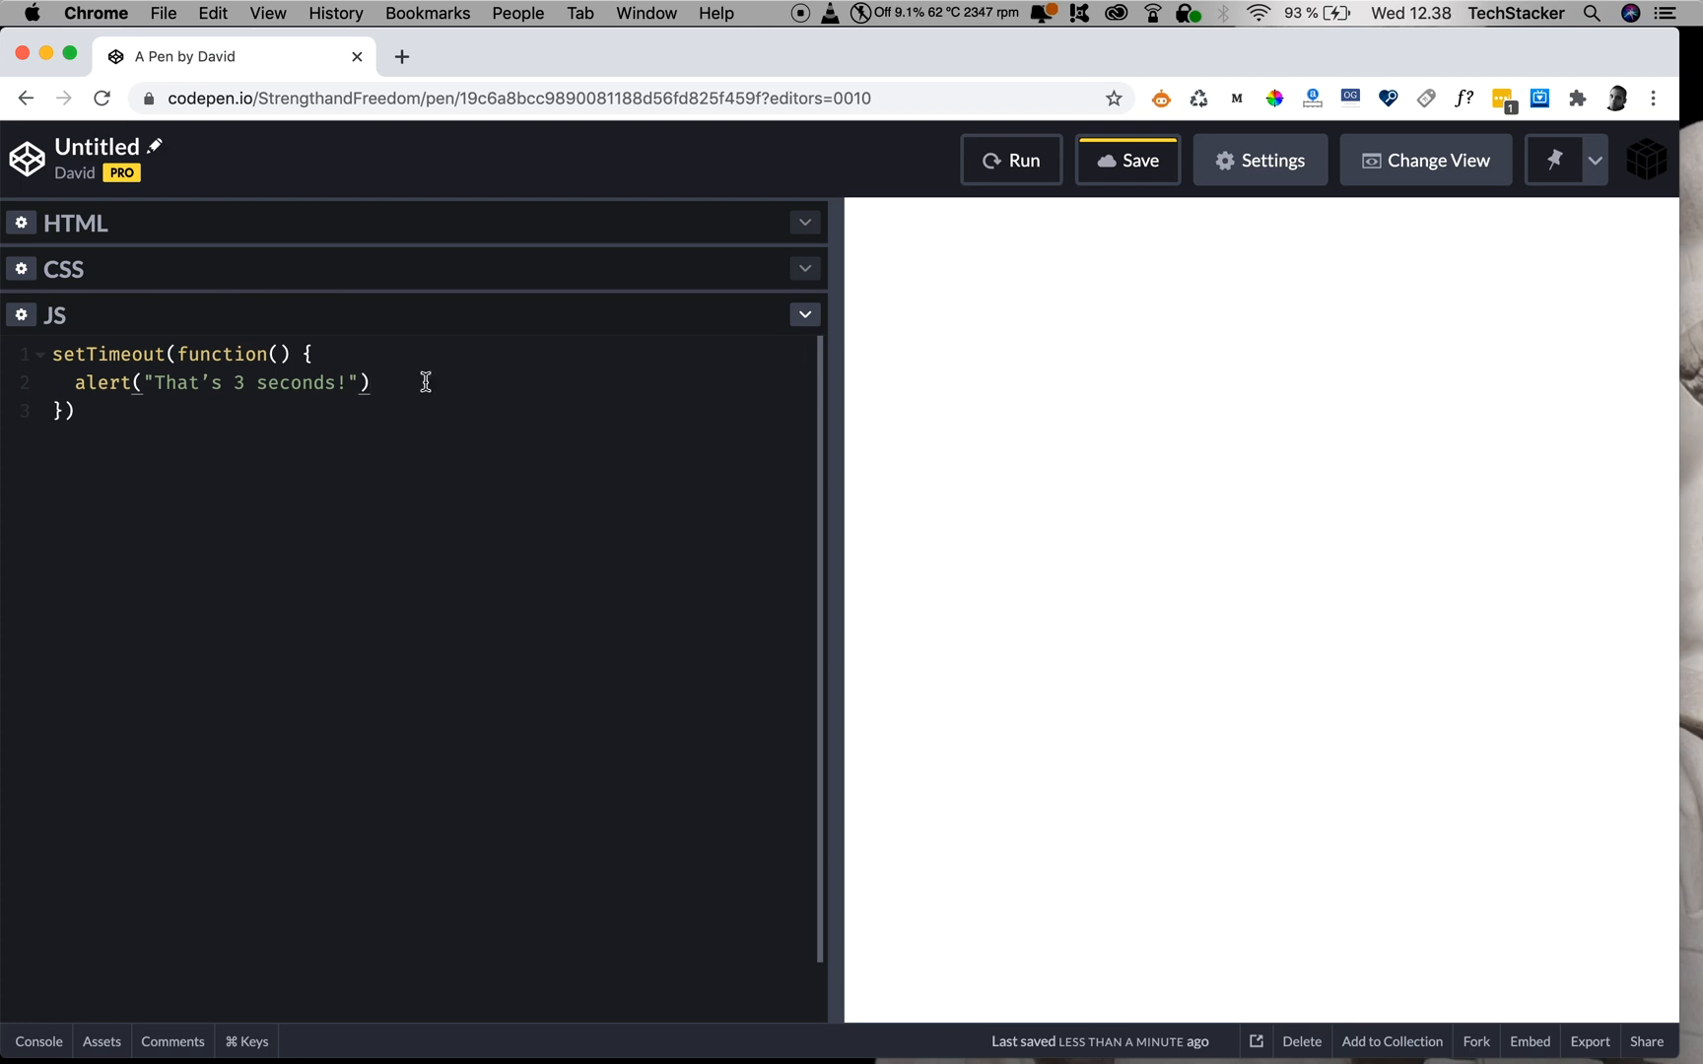
mouse_move(201, 374)
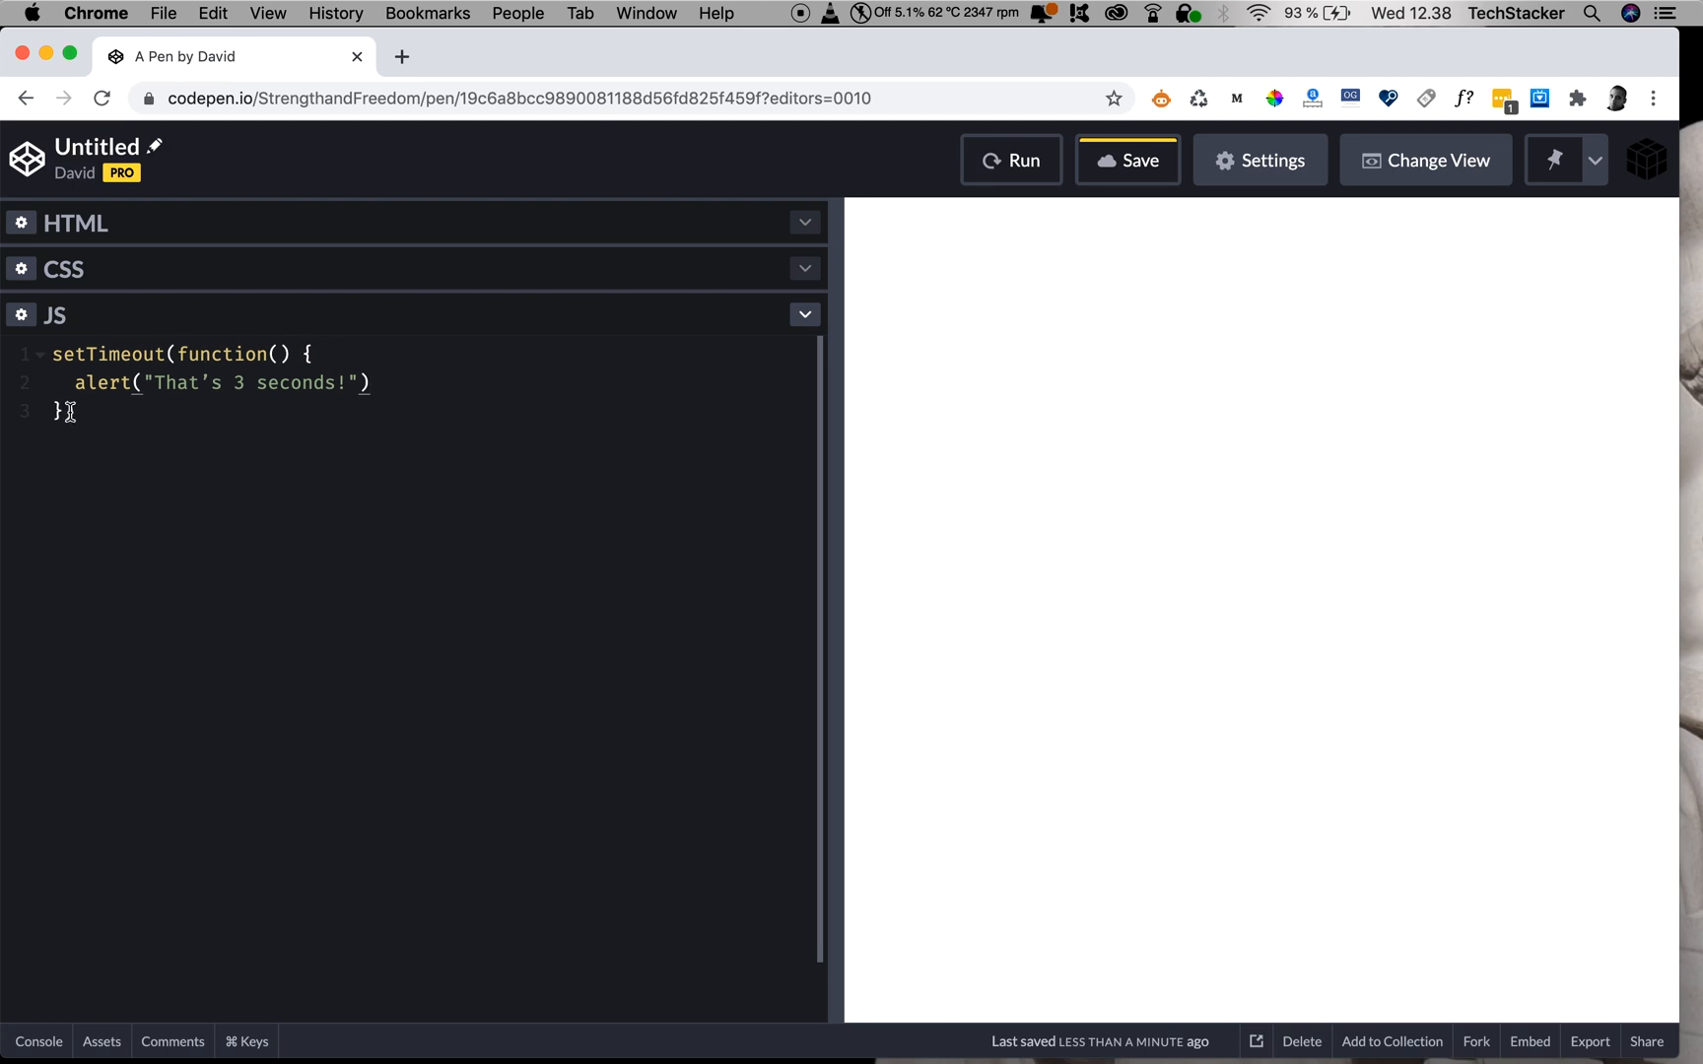
text(, 3000))
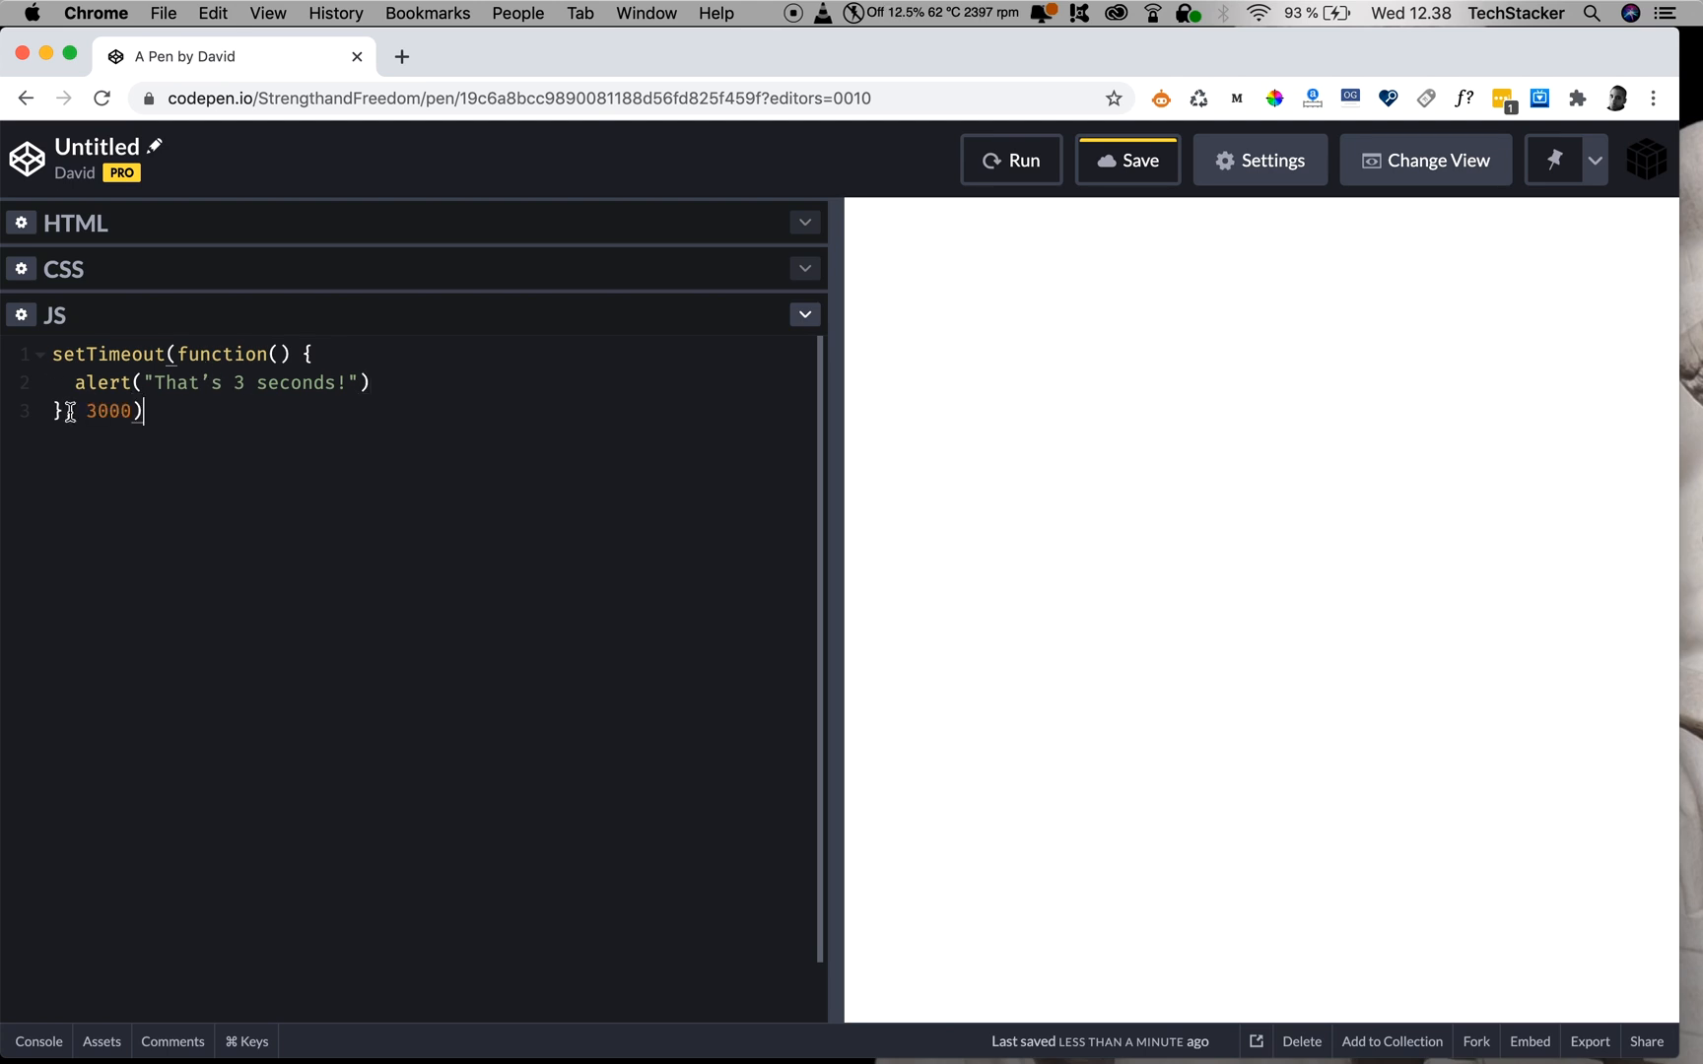
Run the pen, let the "That's 3 seconds!" alert appear, and dismiss it with OK.
click(1013, 161)
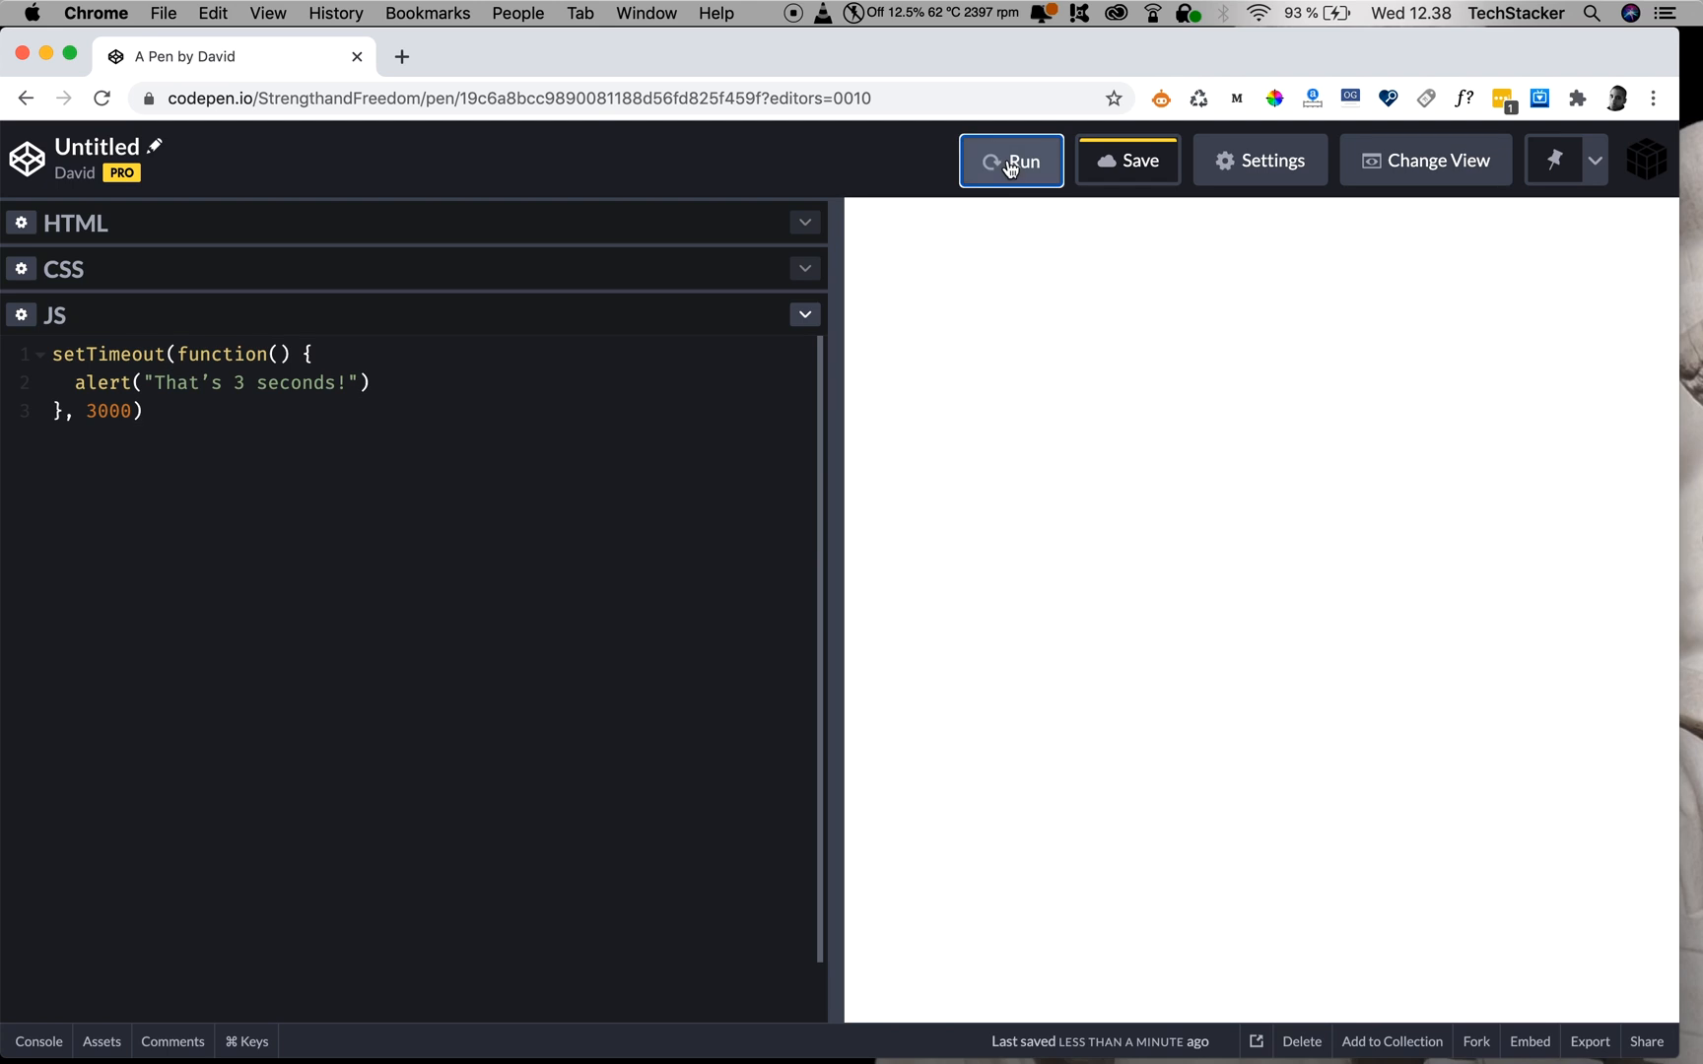
click(1011, 160)
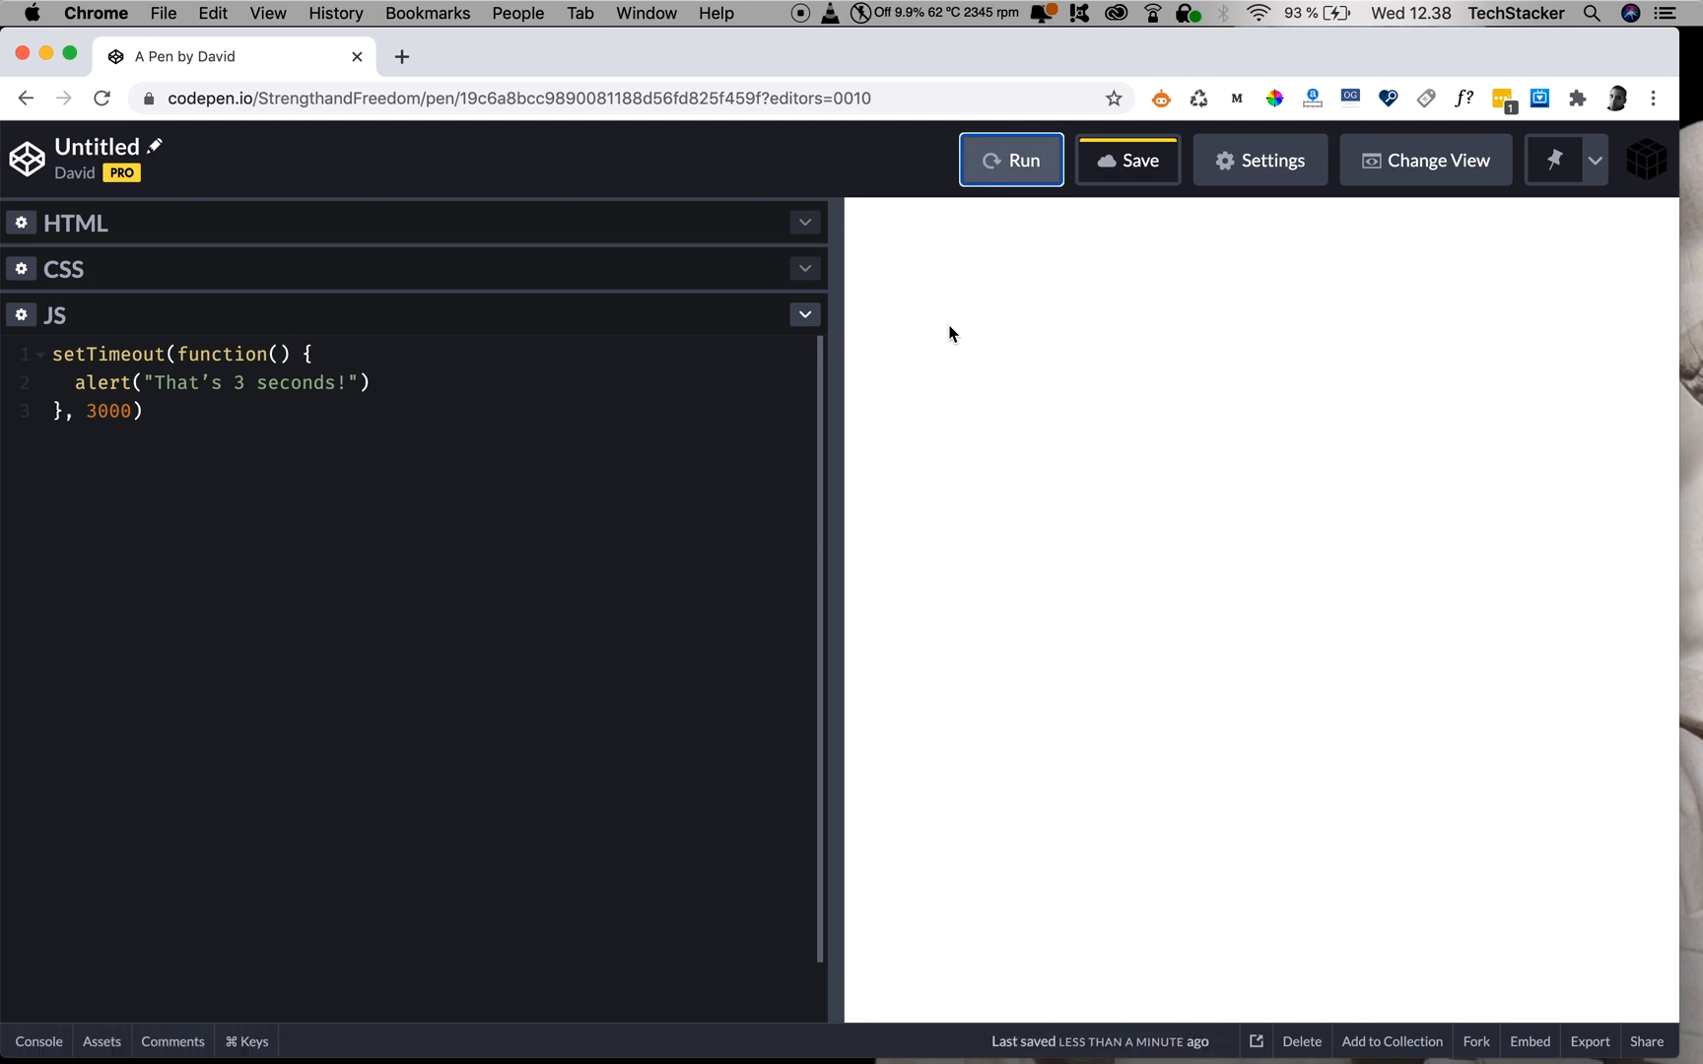
mouse_move(911, 319)
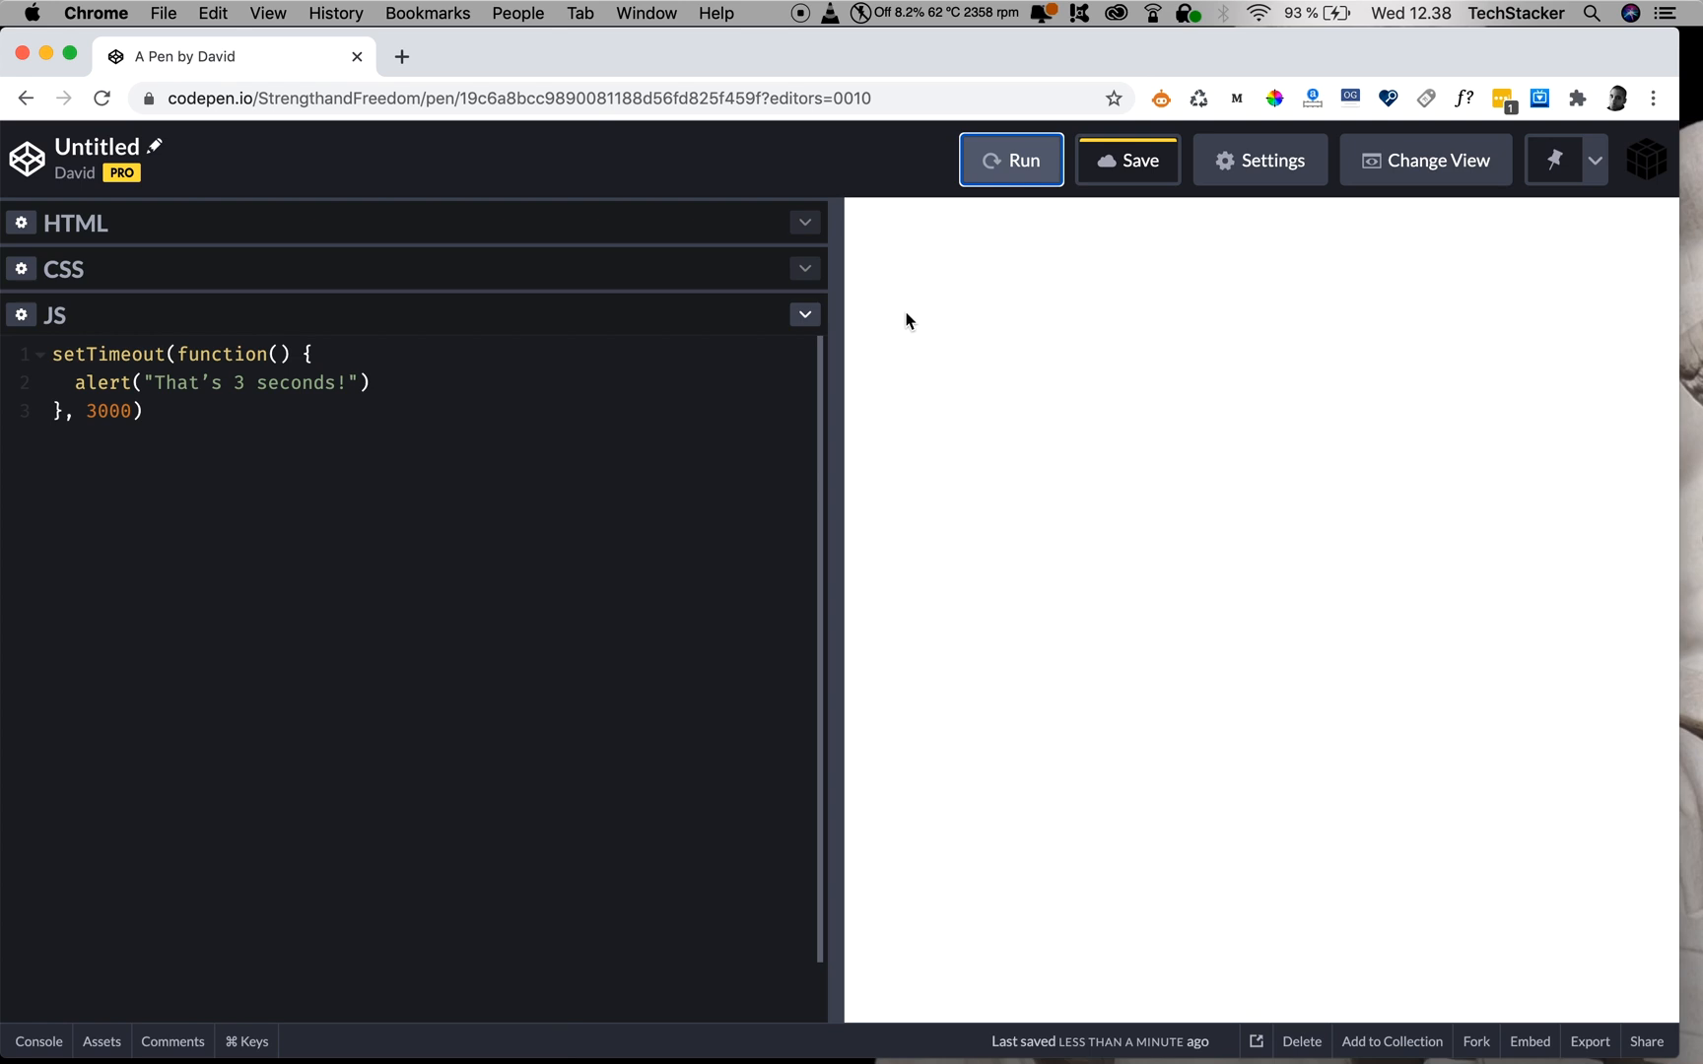
click(1011, 158)
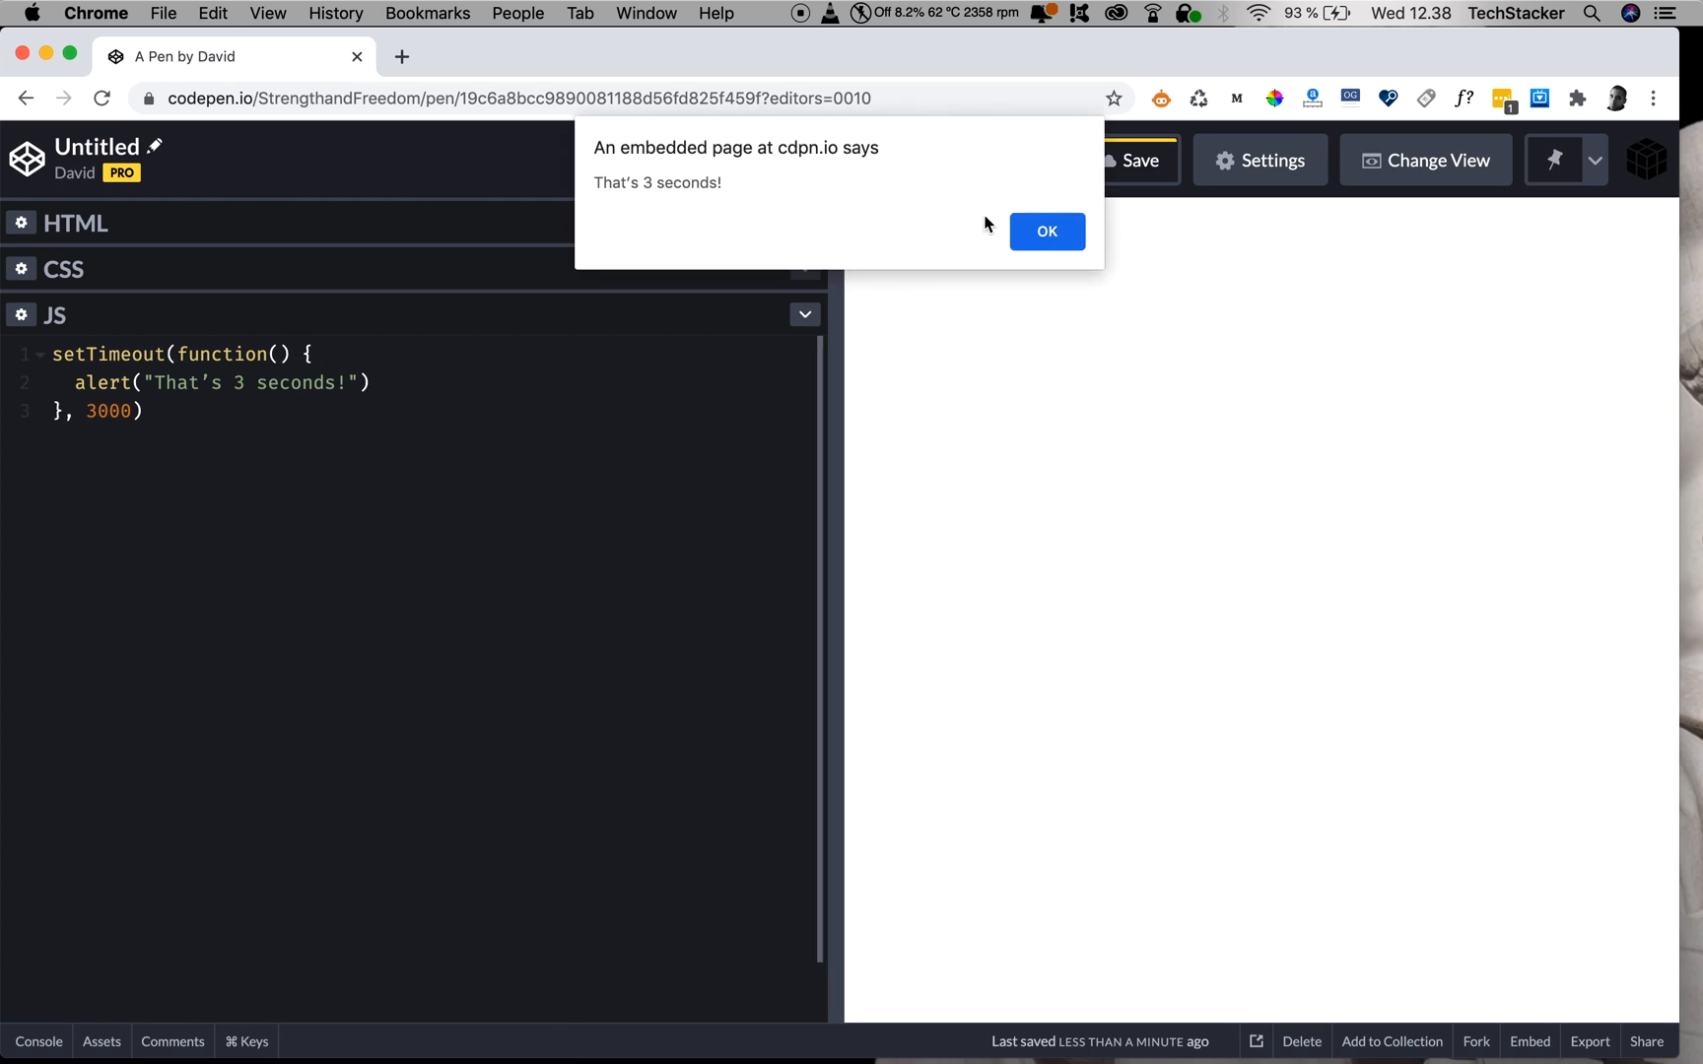
click(1047, 231)
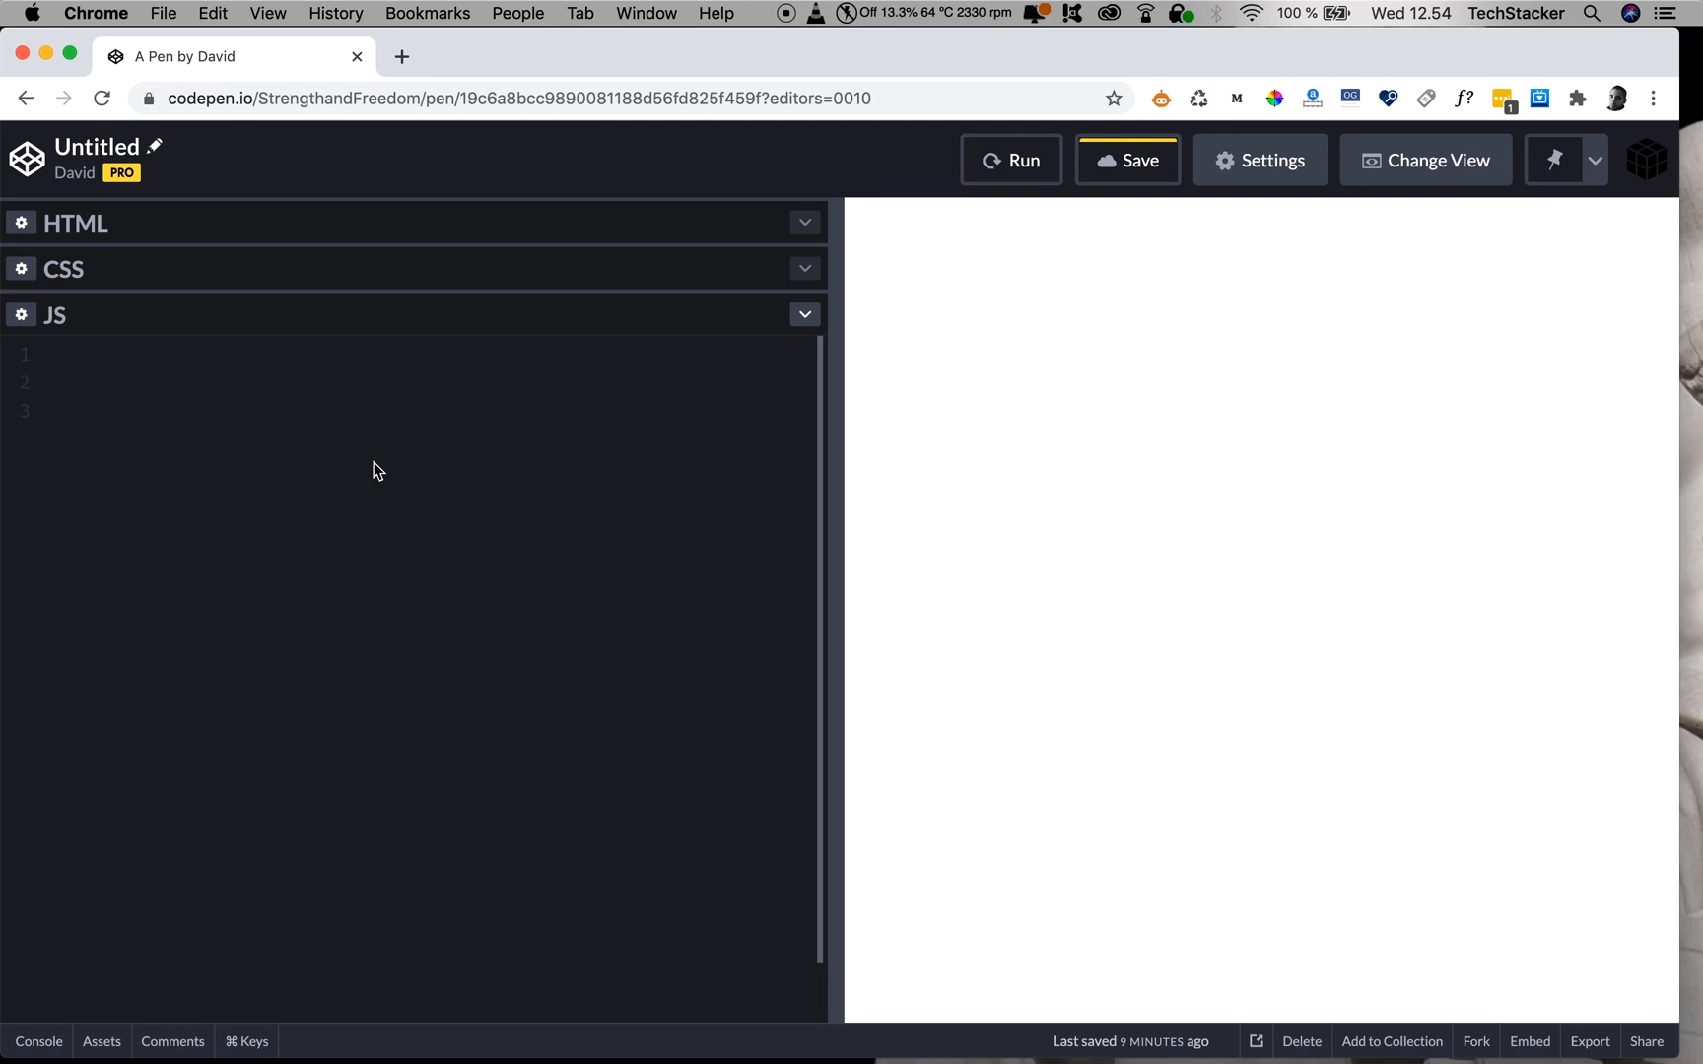
Define const delayThreeSeconds as a function that alerts "That's 3 seconds!".
text(const delayThreeSeconds)
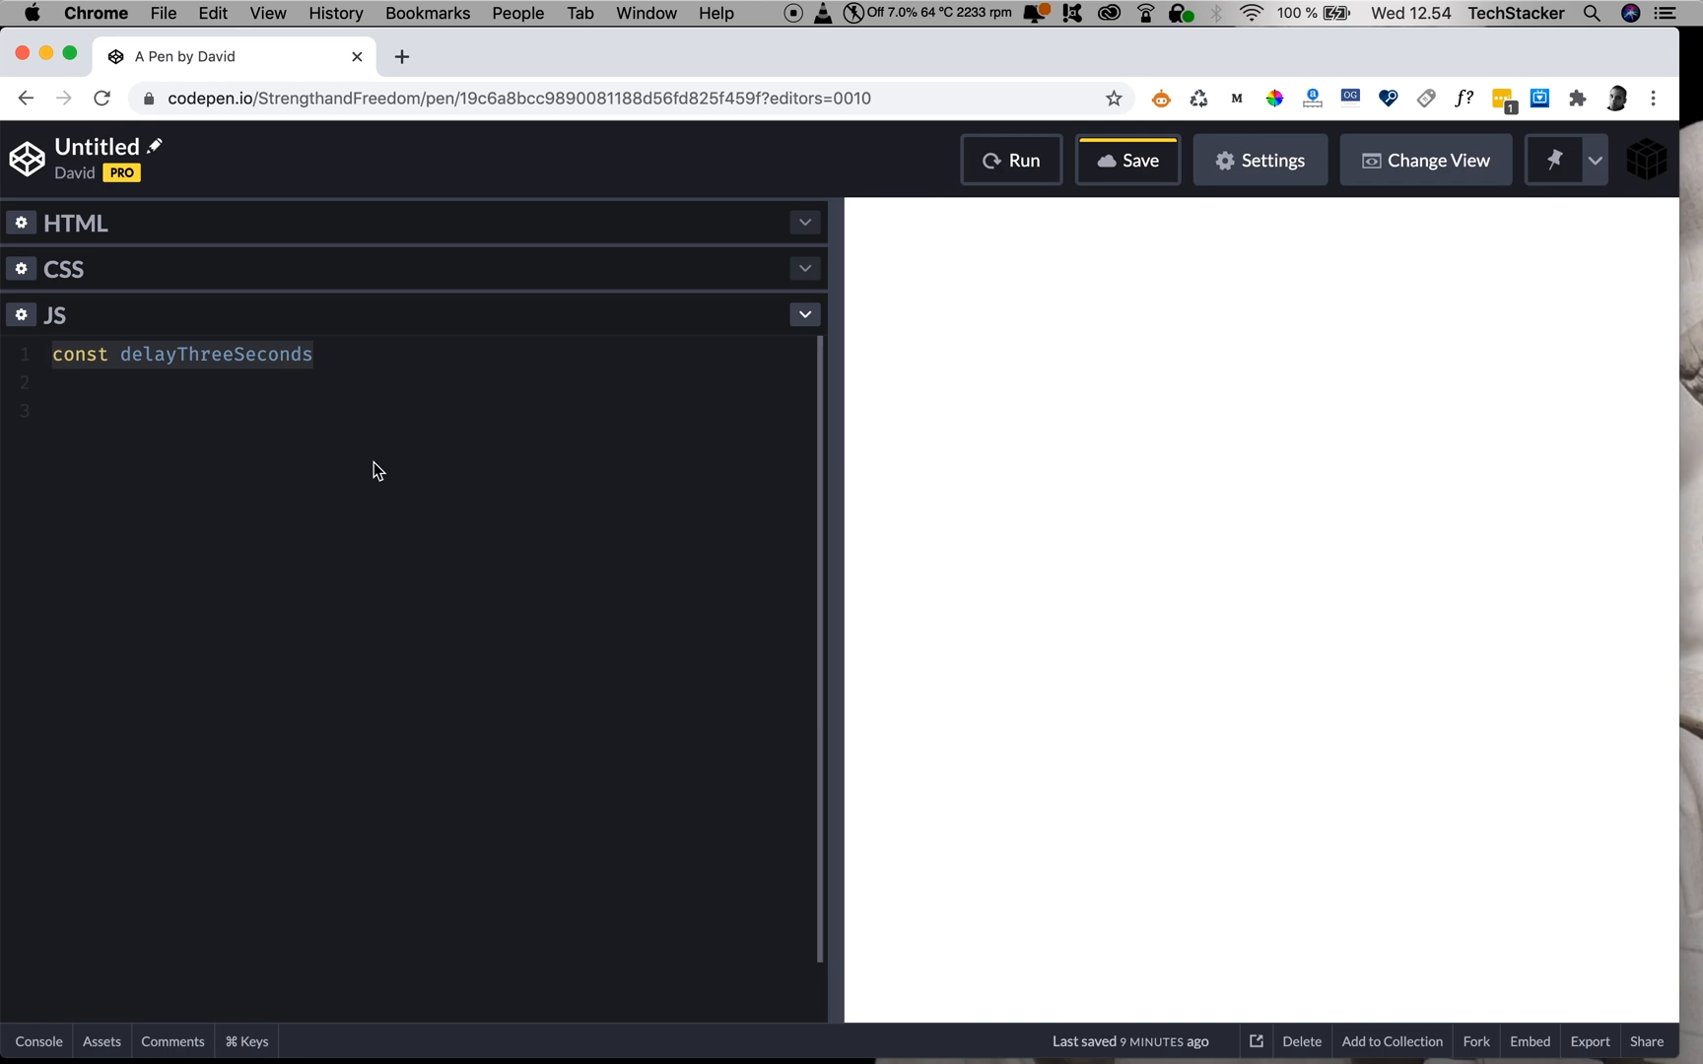
text(= function() {)
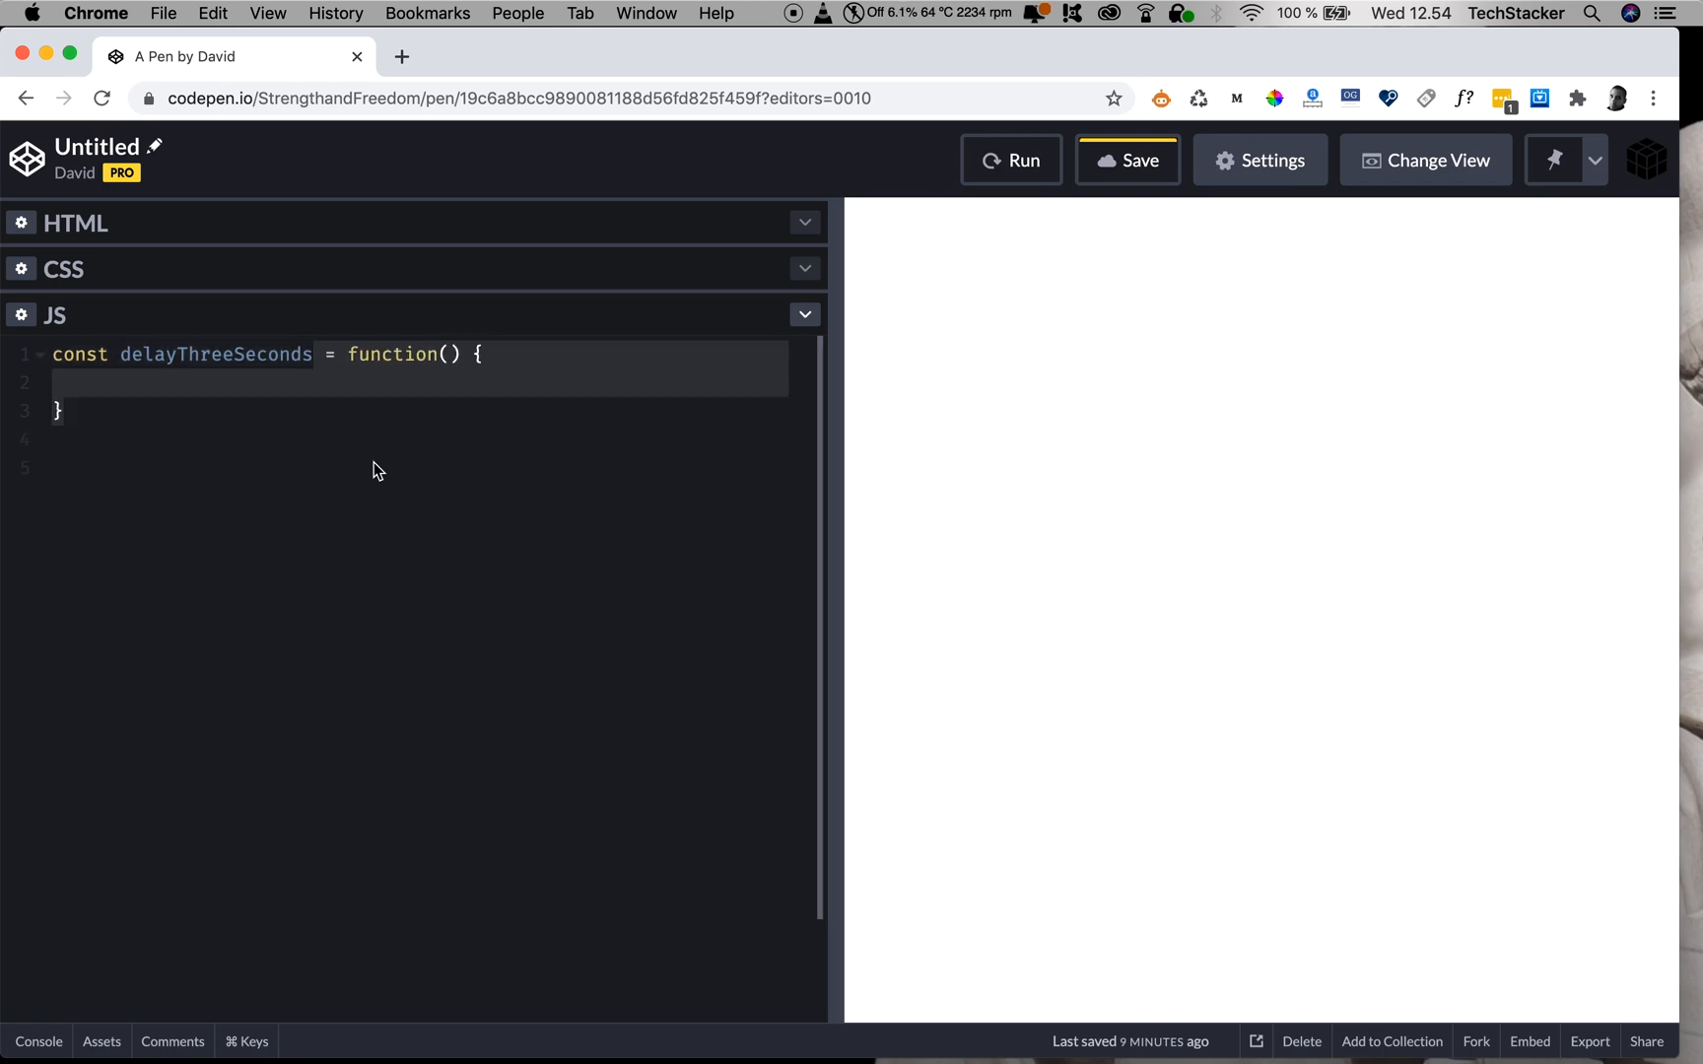
text(alert("That's 3 seconds!"))
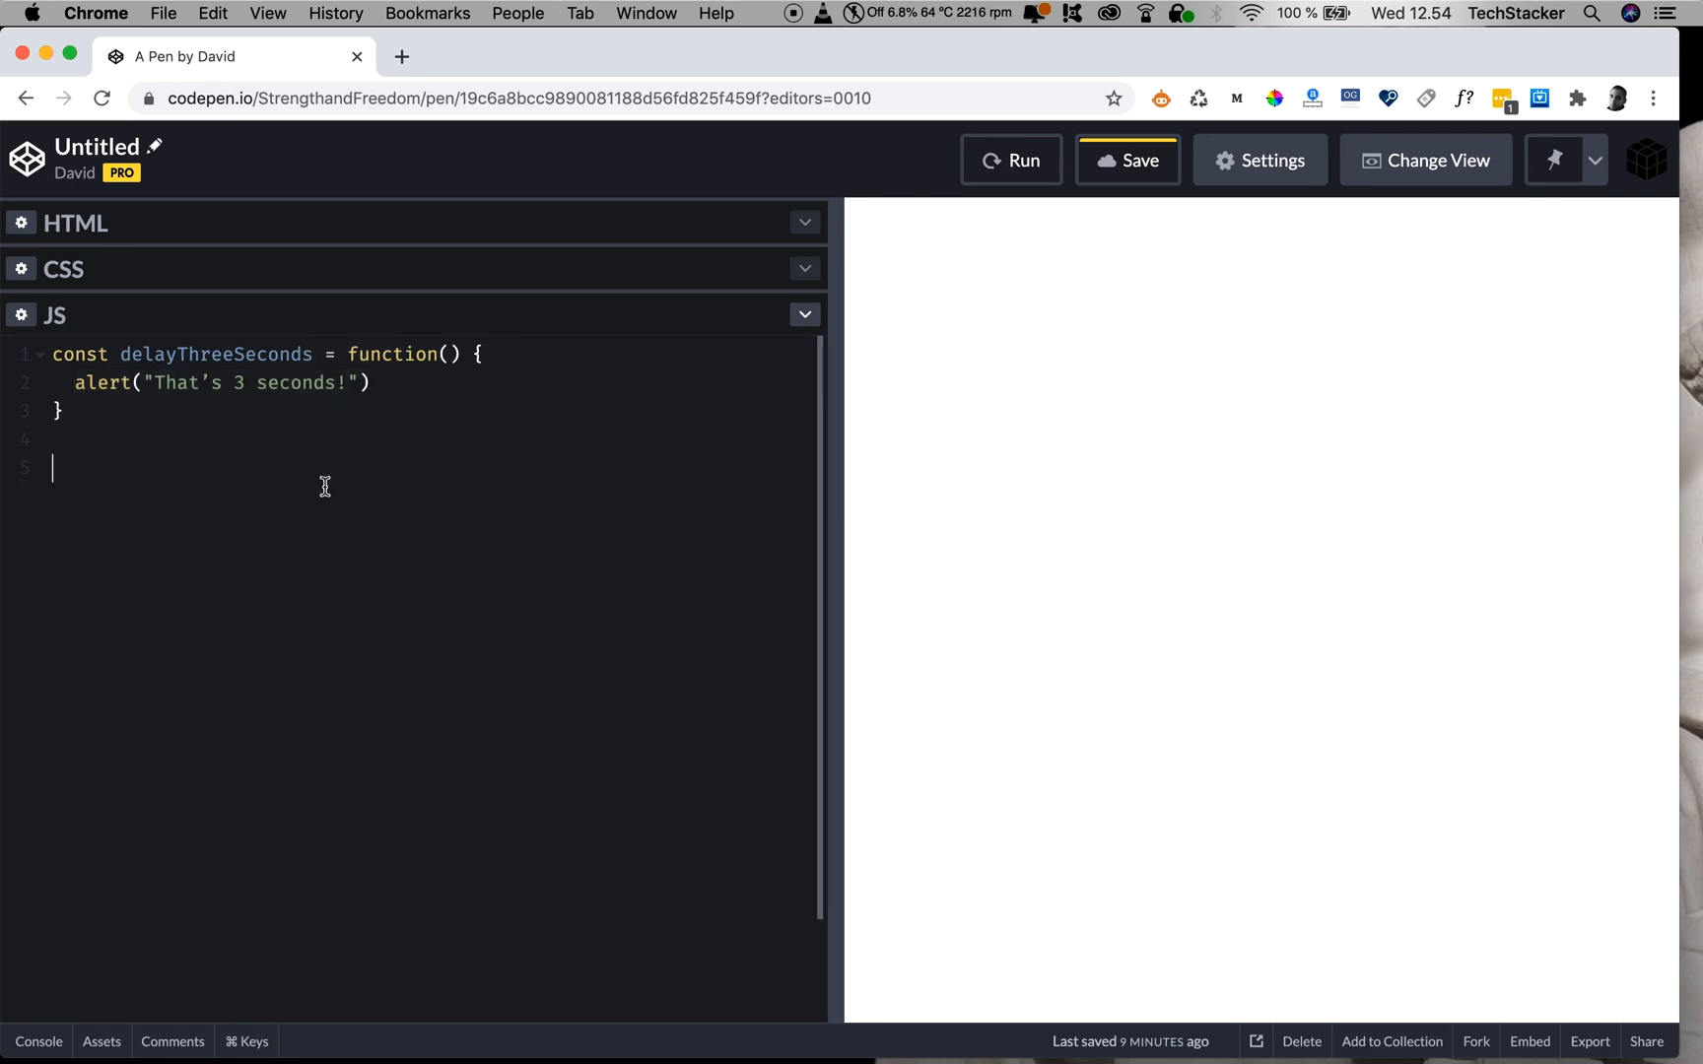
Pass delayThreeSeconds to setTimeout with a 3000 ms delay.
text(setTimeout())
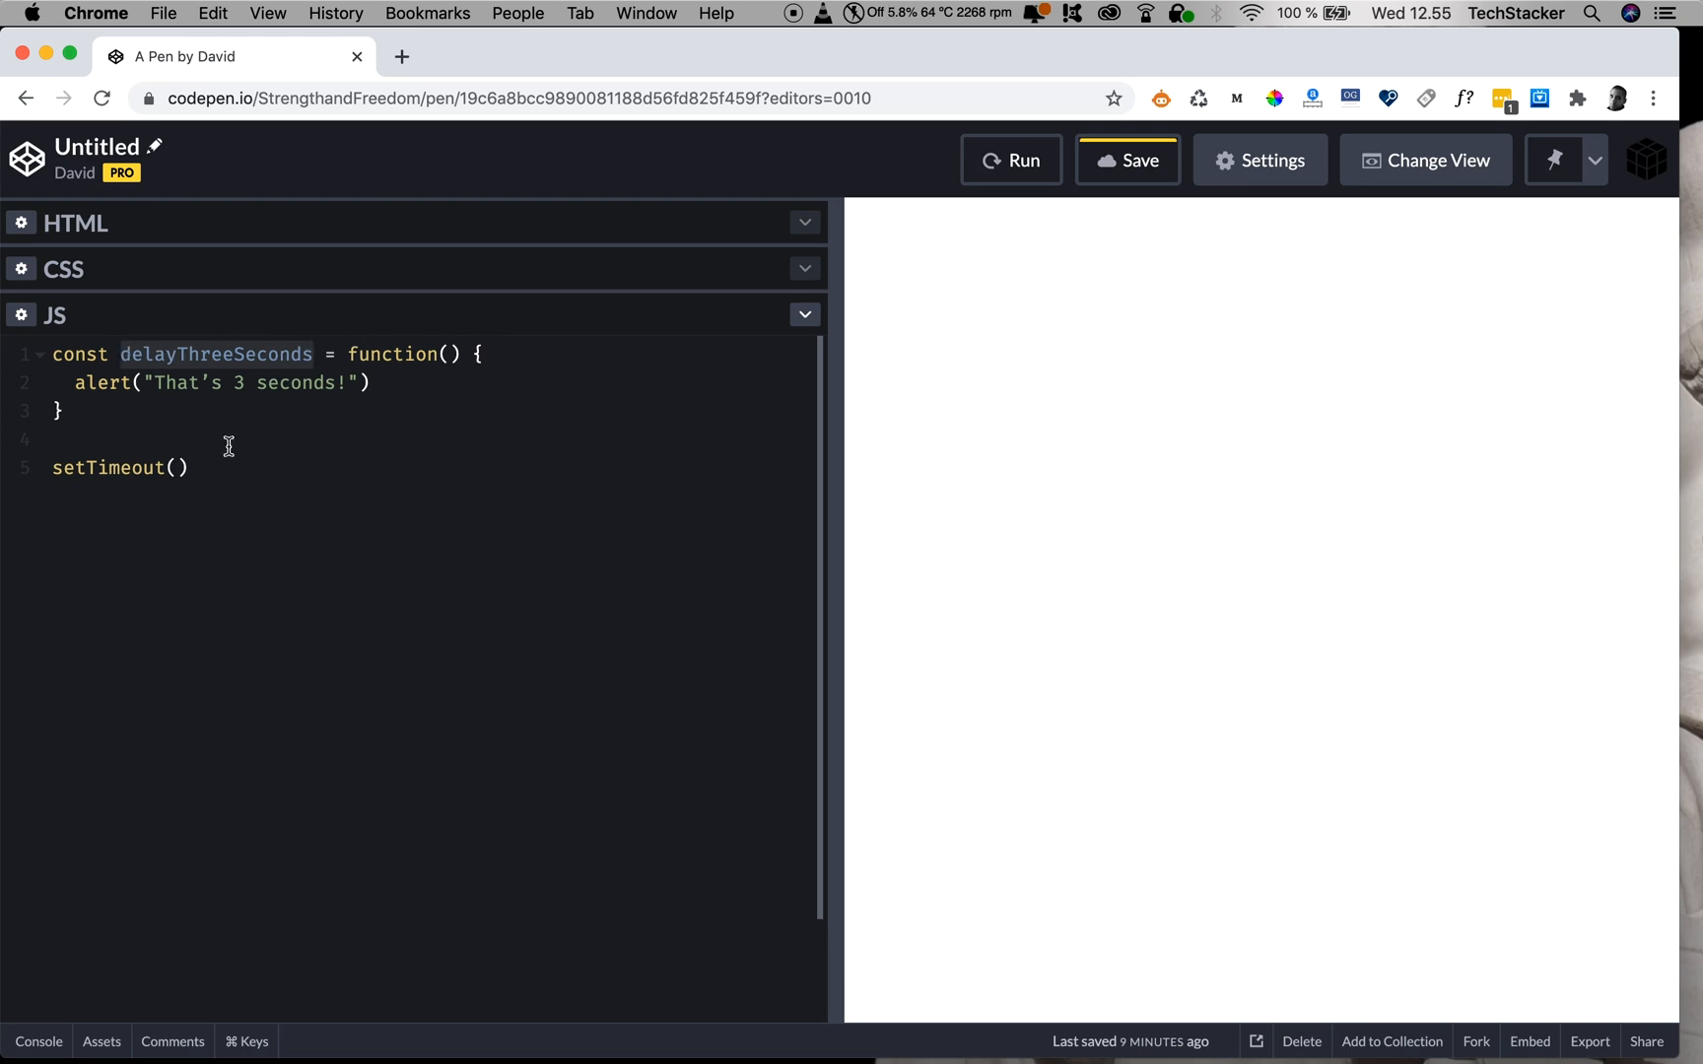
text(delayThreeSeconds)
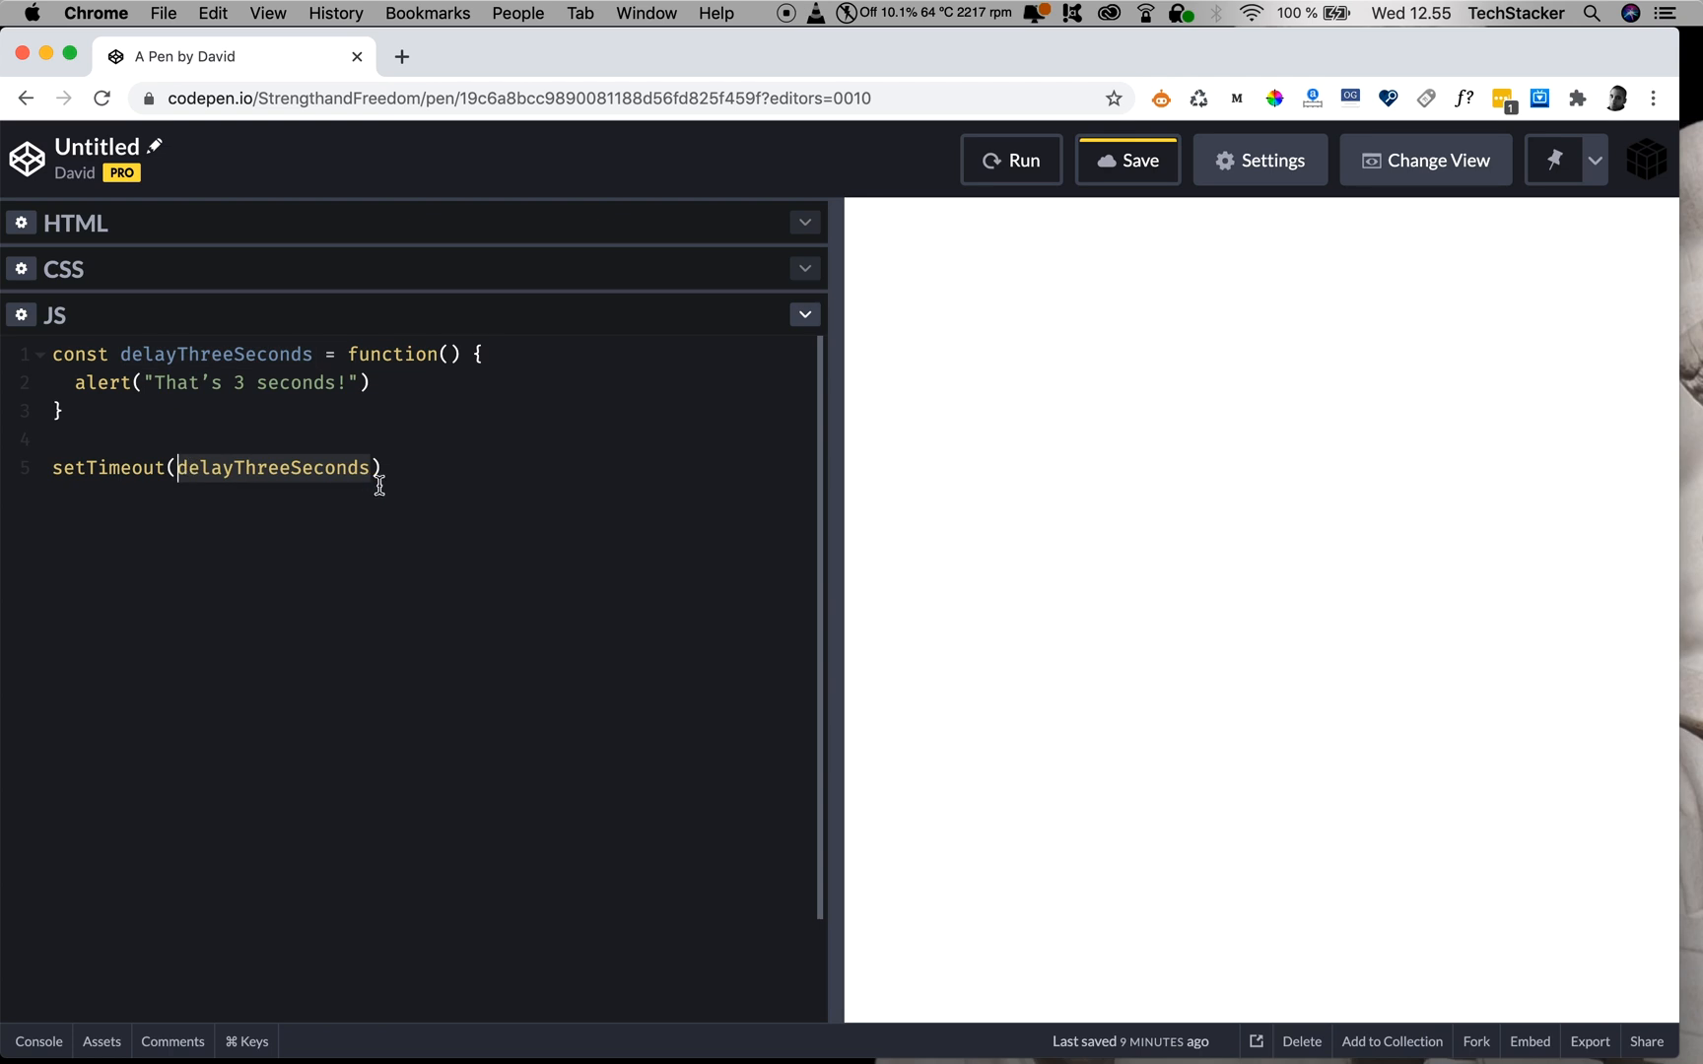
text(, 3000)
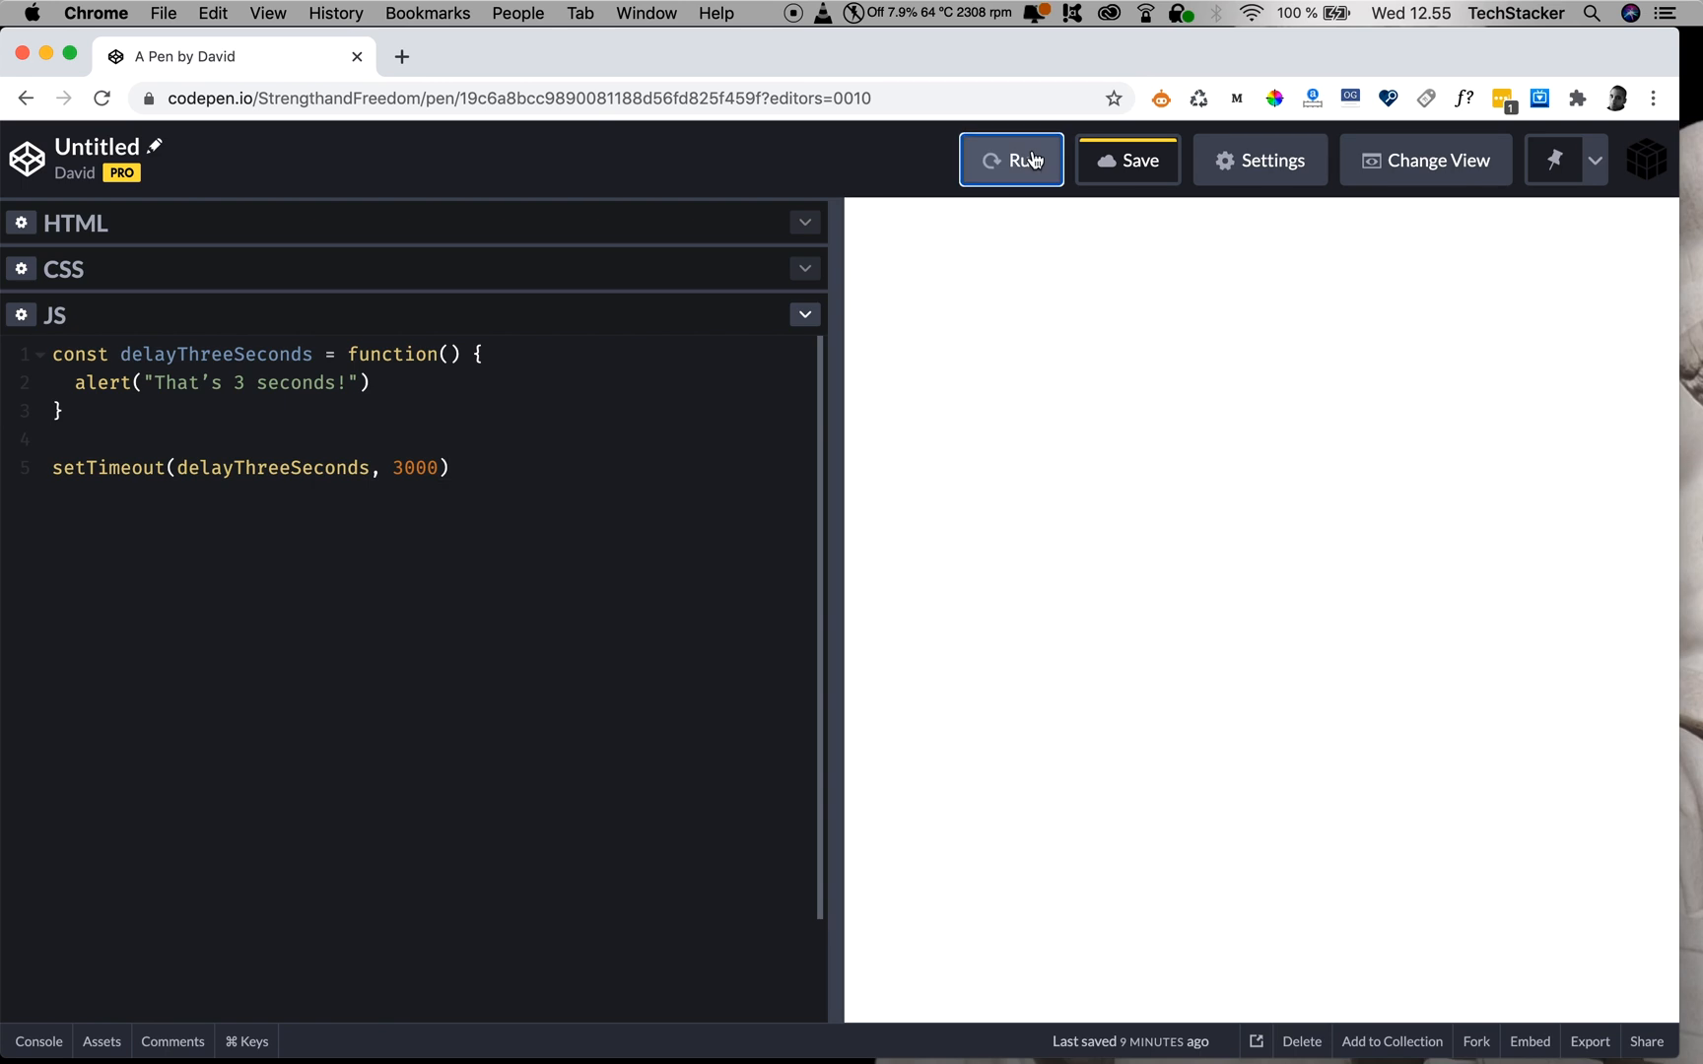
Run the named-function version, wait for the "That's 3 seconds!" alert, and dismiss it.
click(1011, 160)
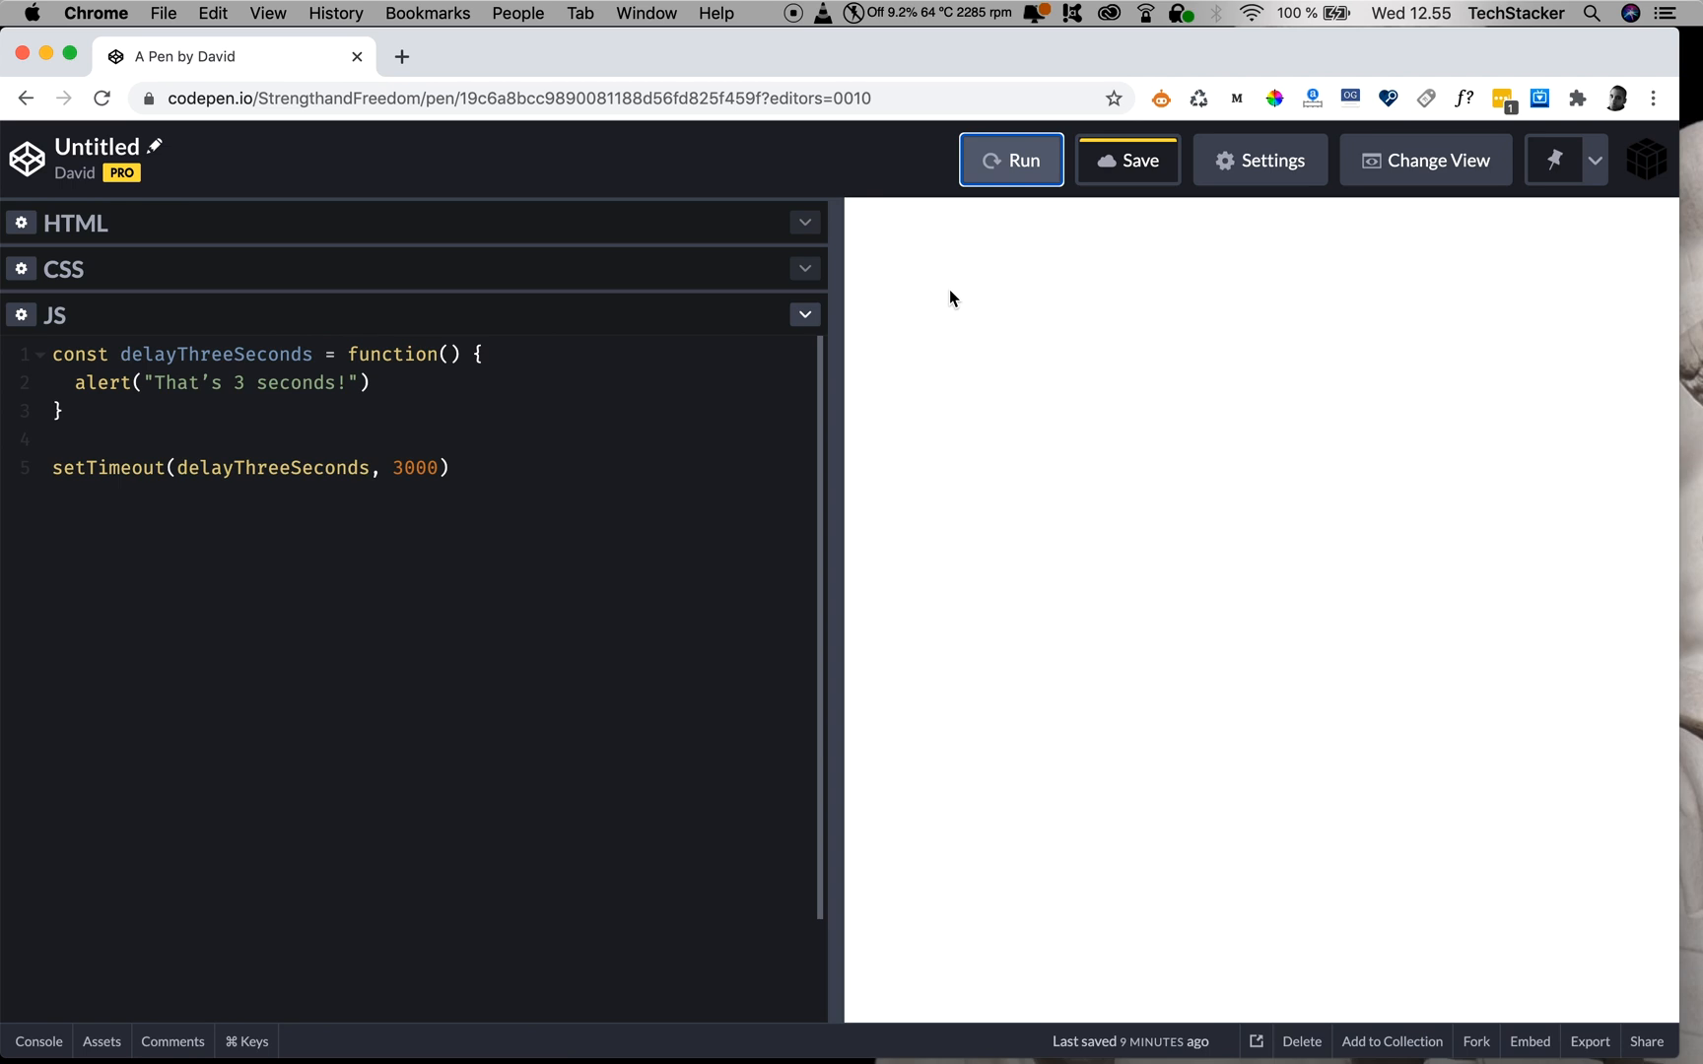
click(1011, 158)
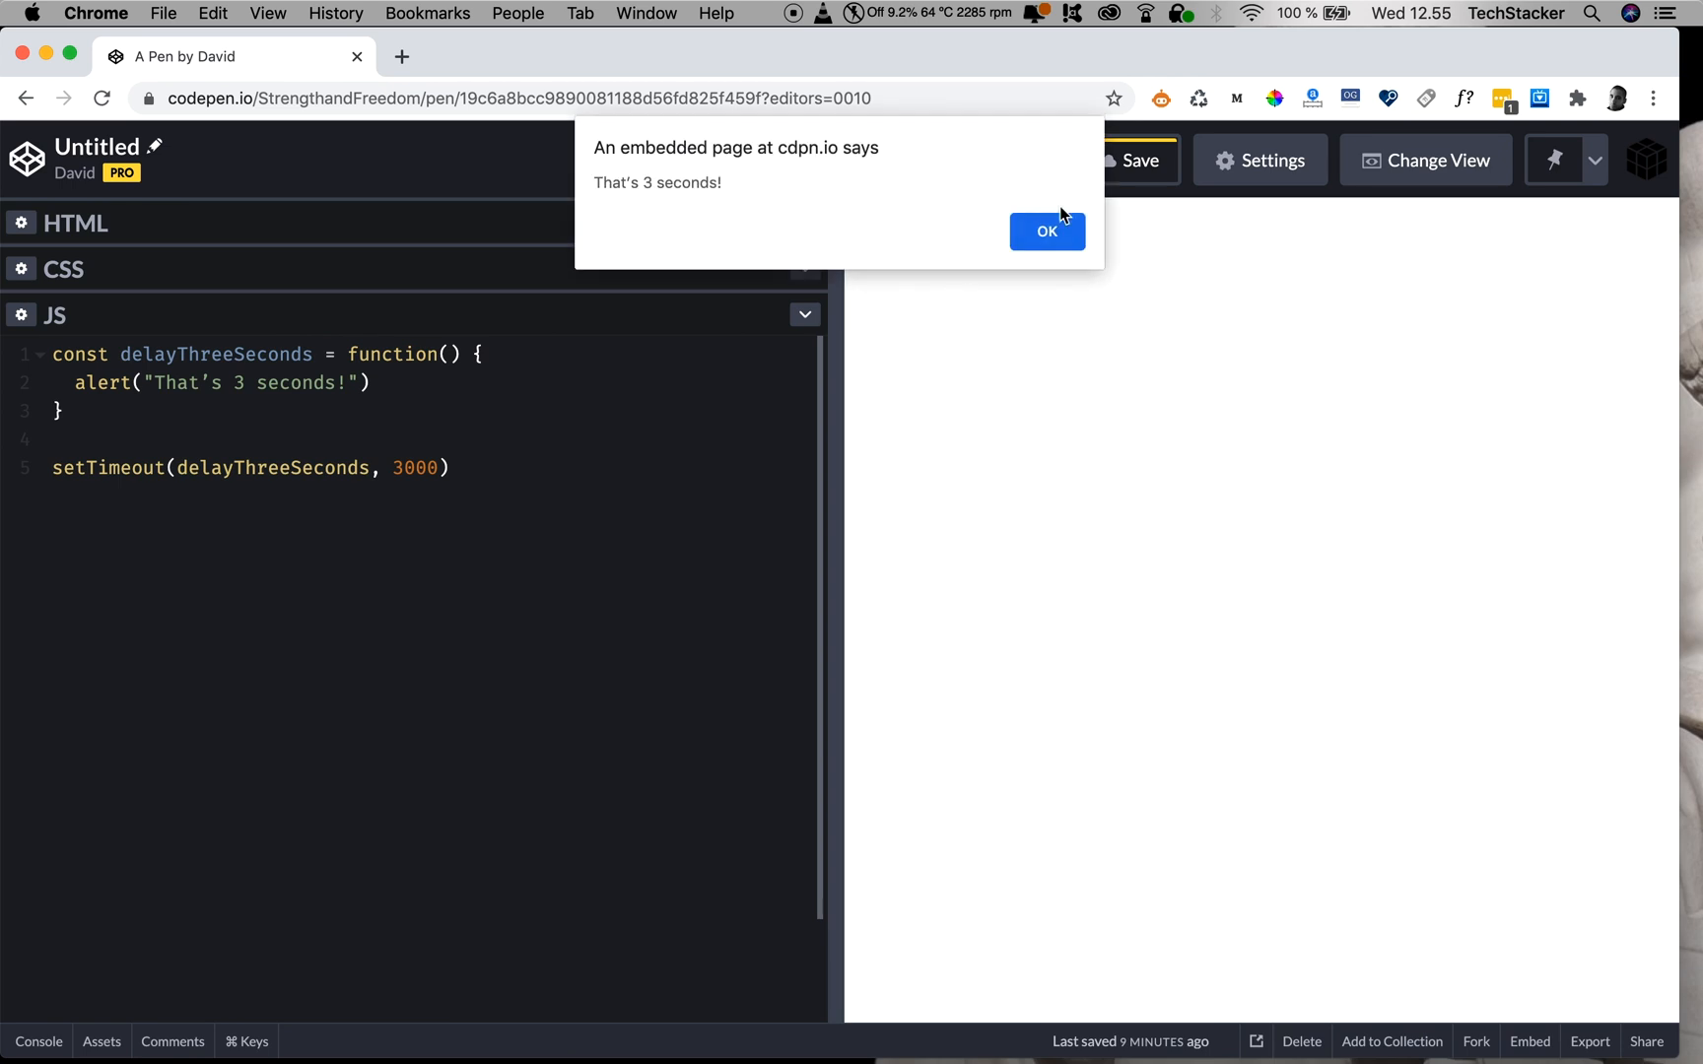
click(1049, 233)
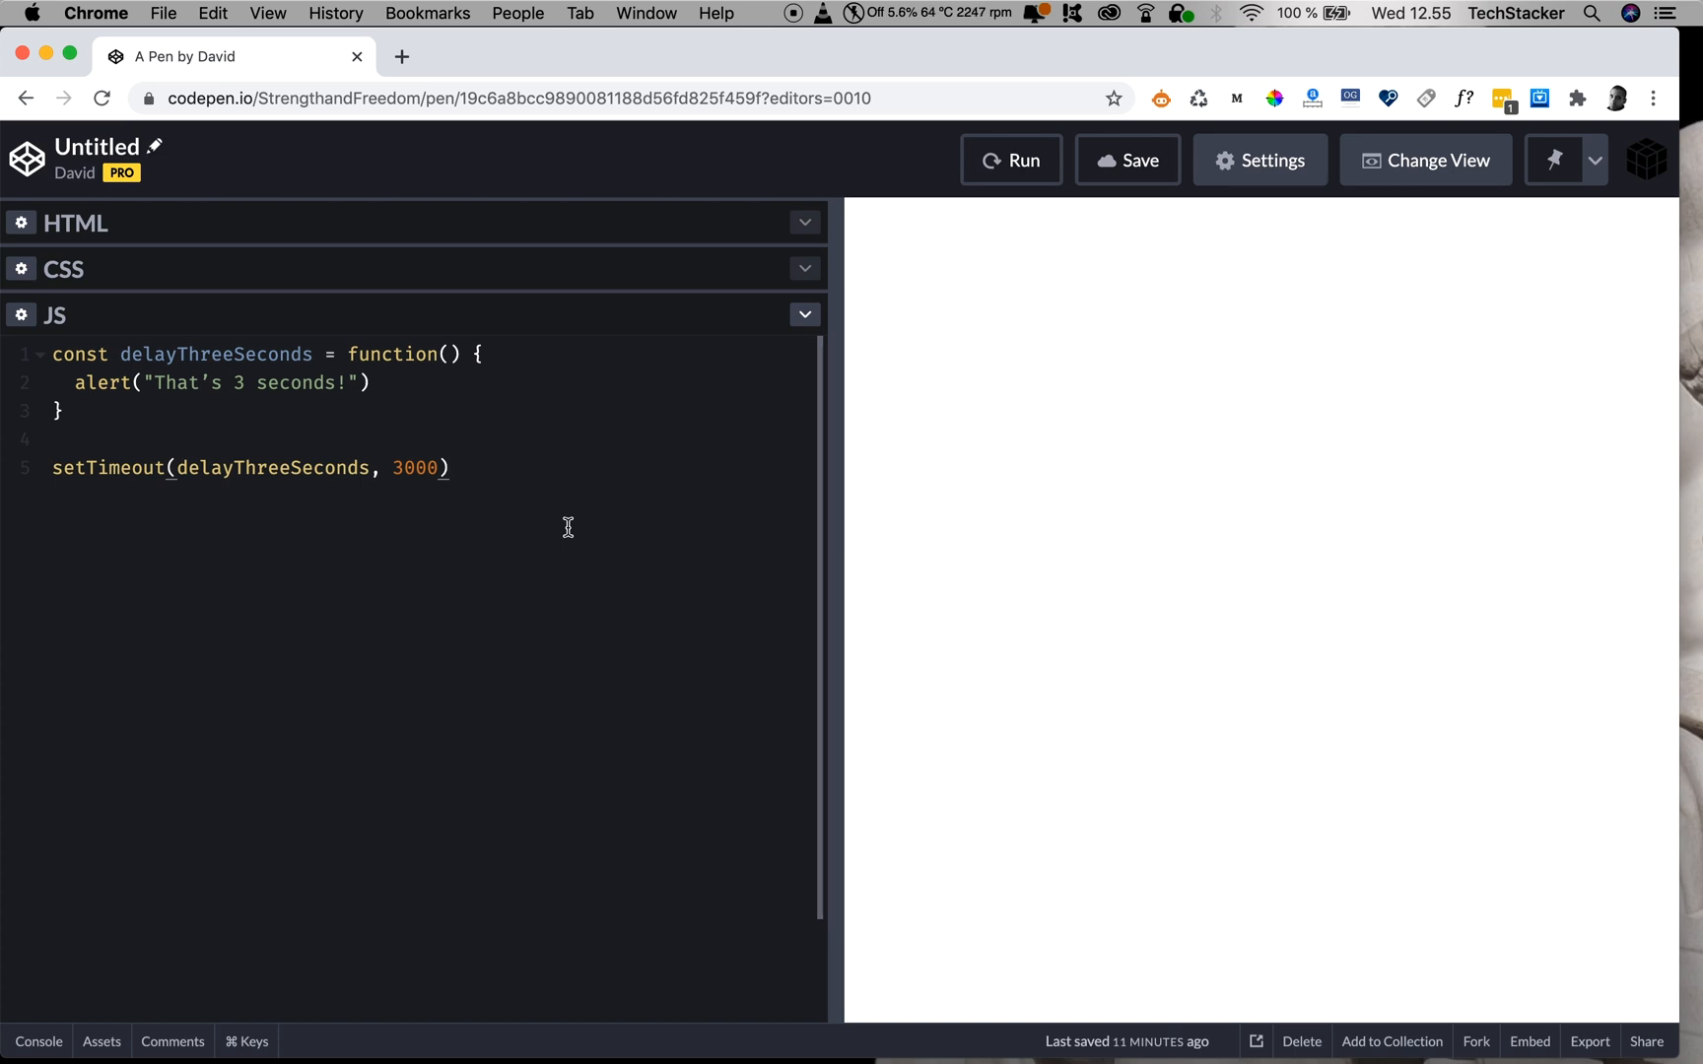
mouse_move(396, 469)
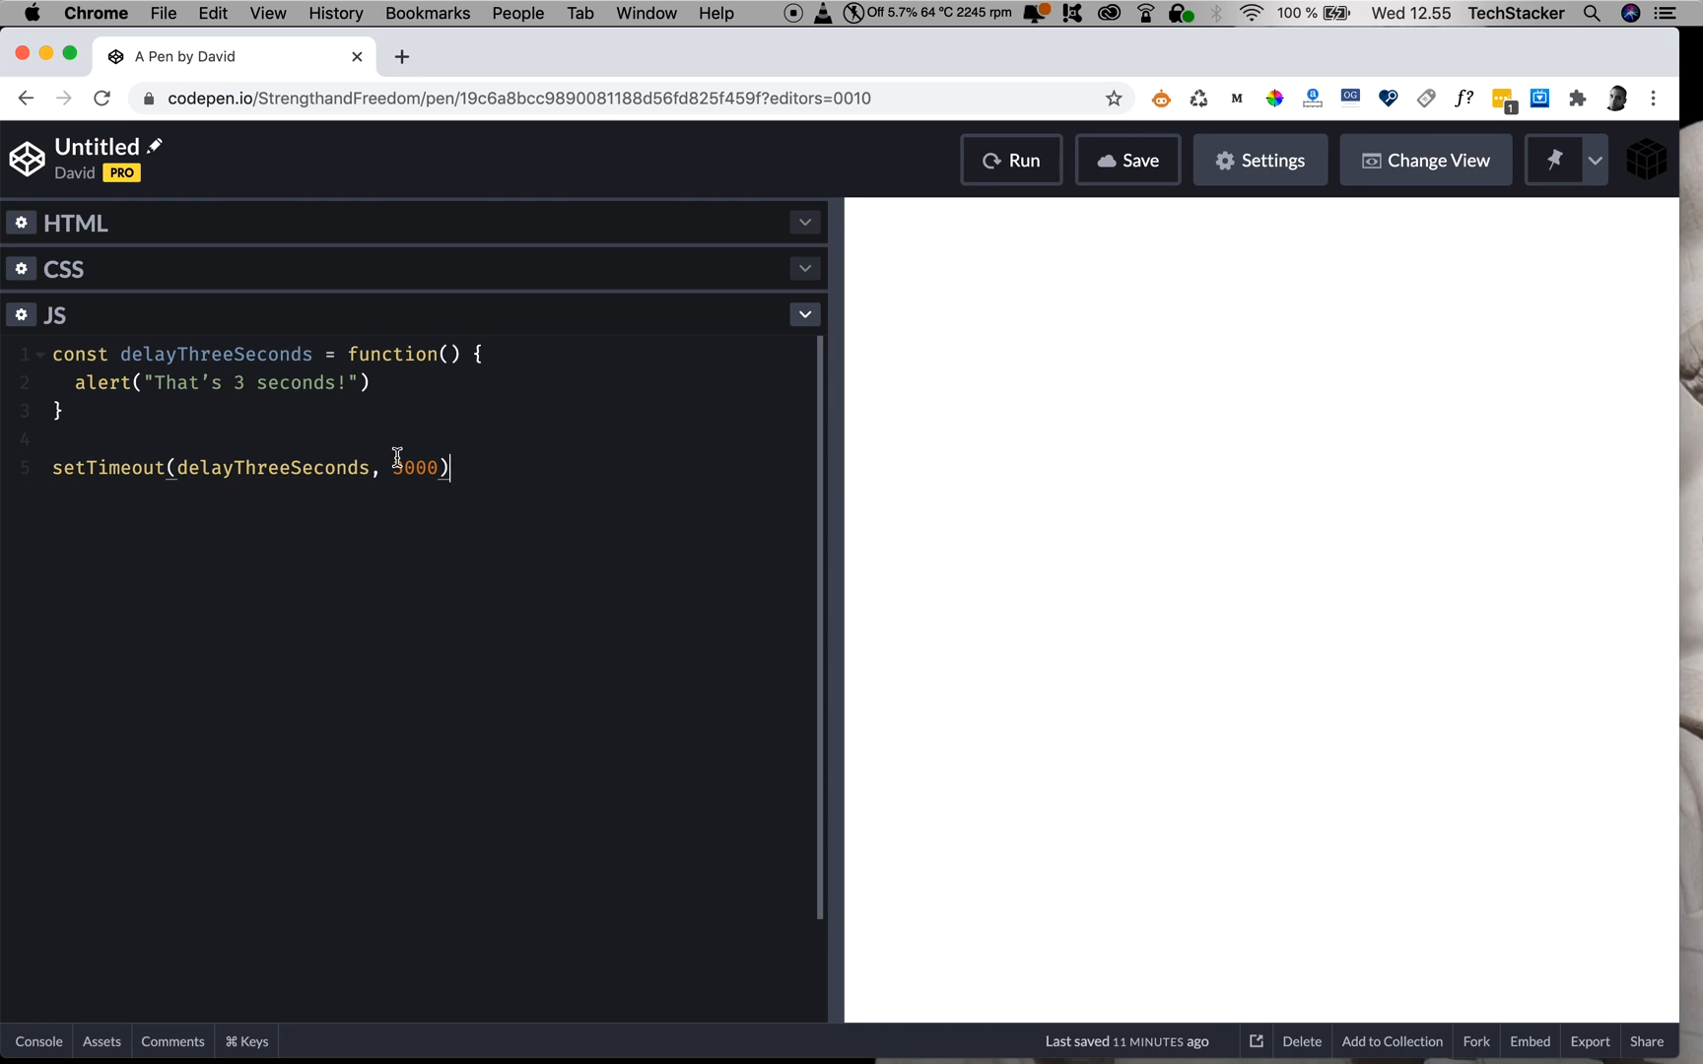
mouse_move(490, 496)
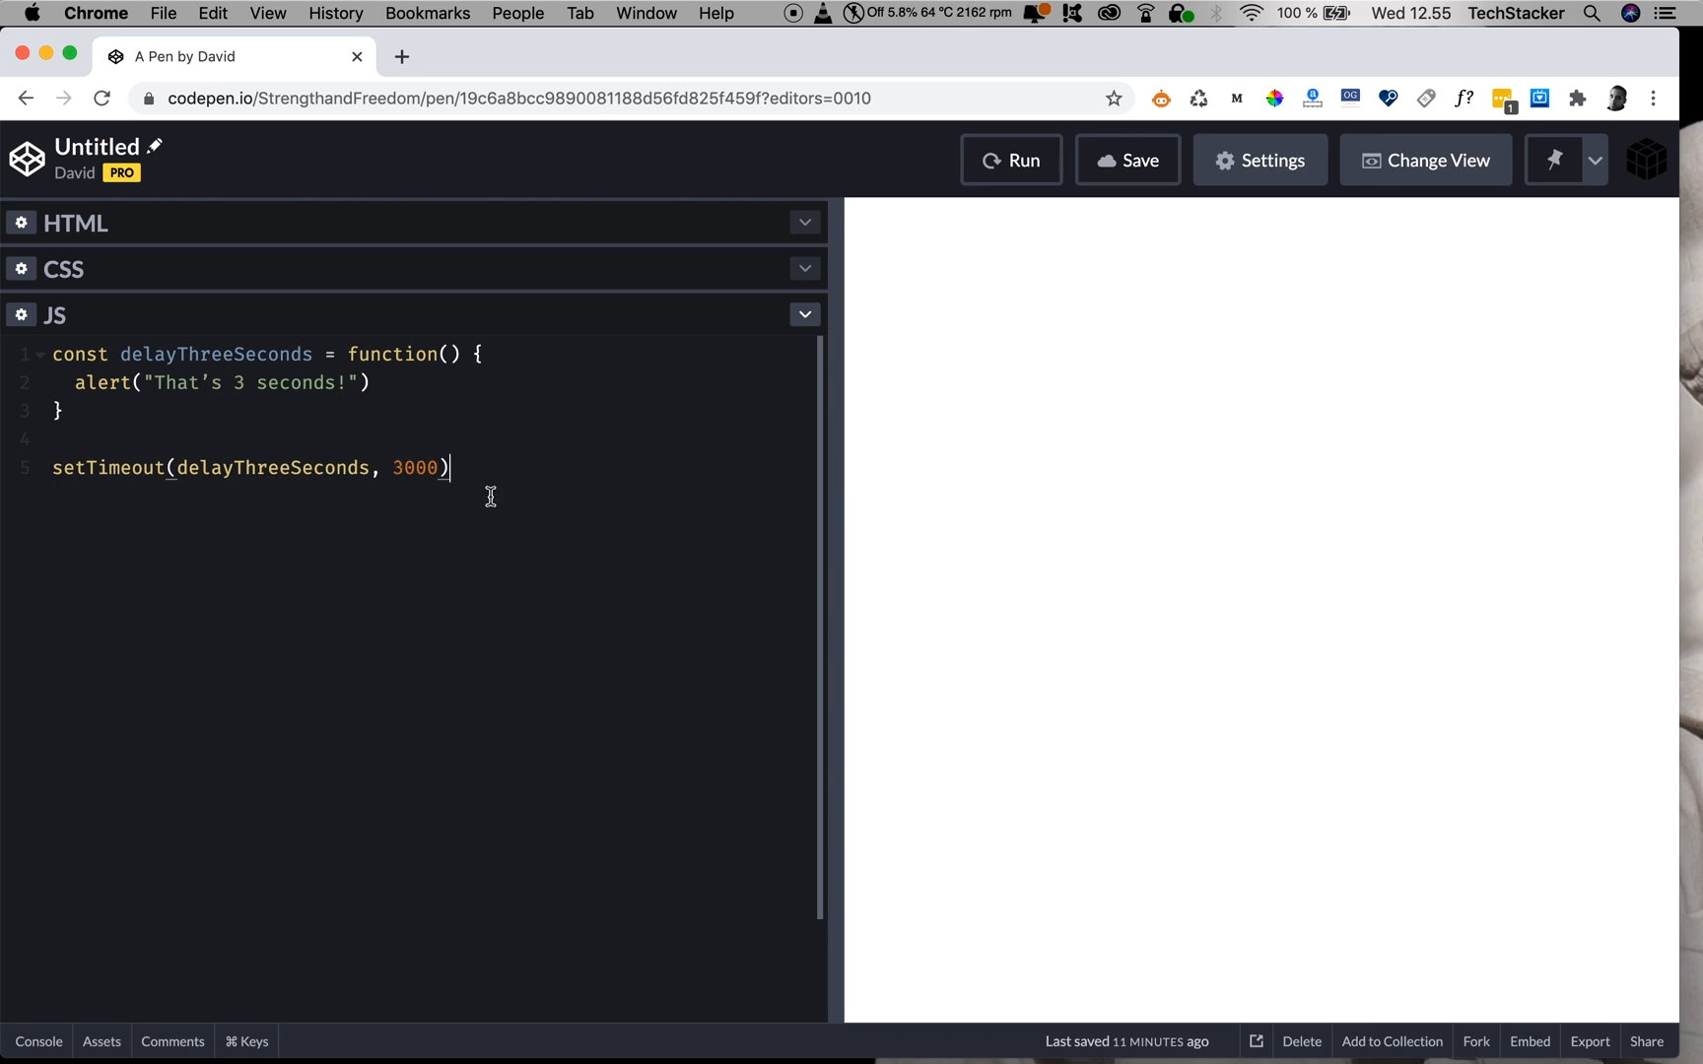
mouse_move(402, 469)
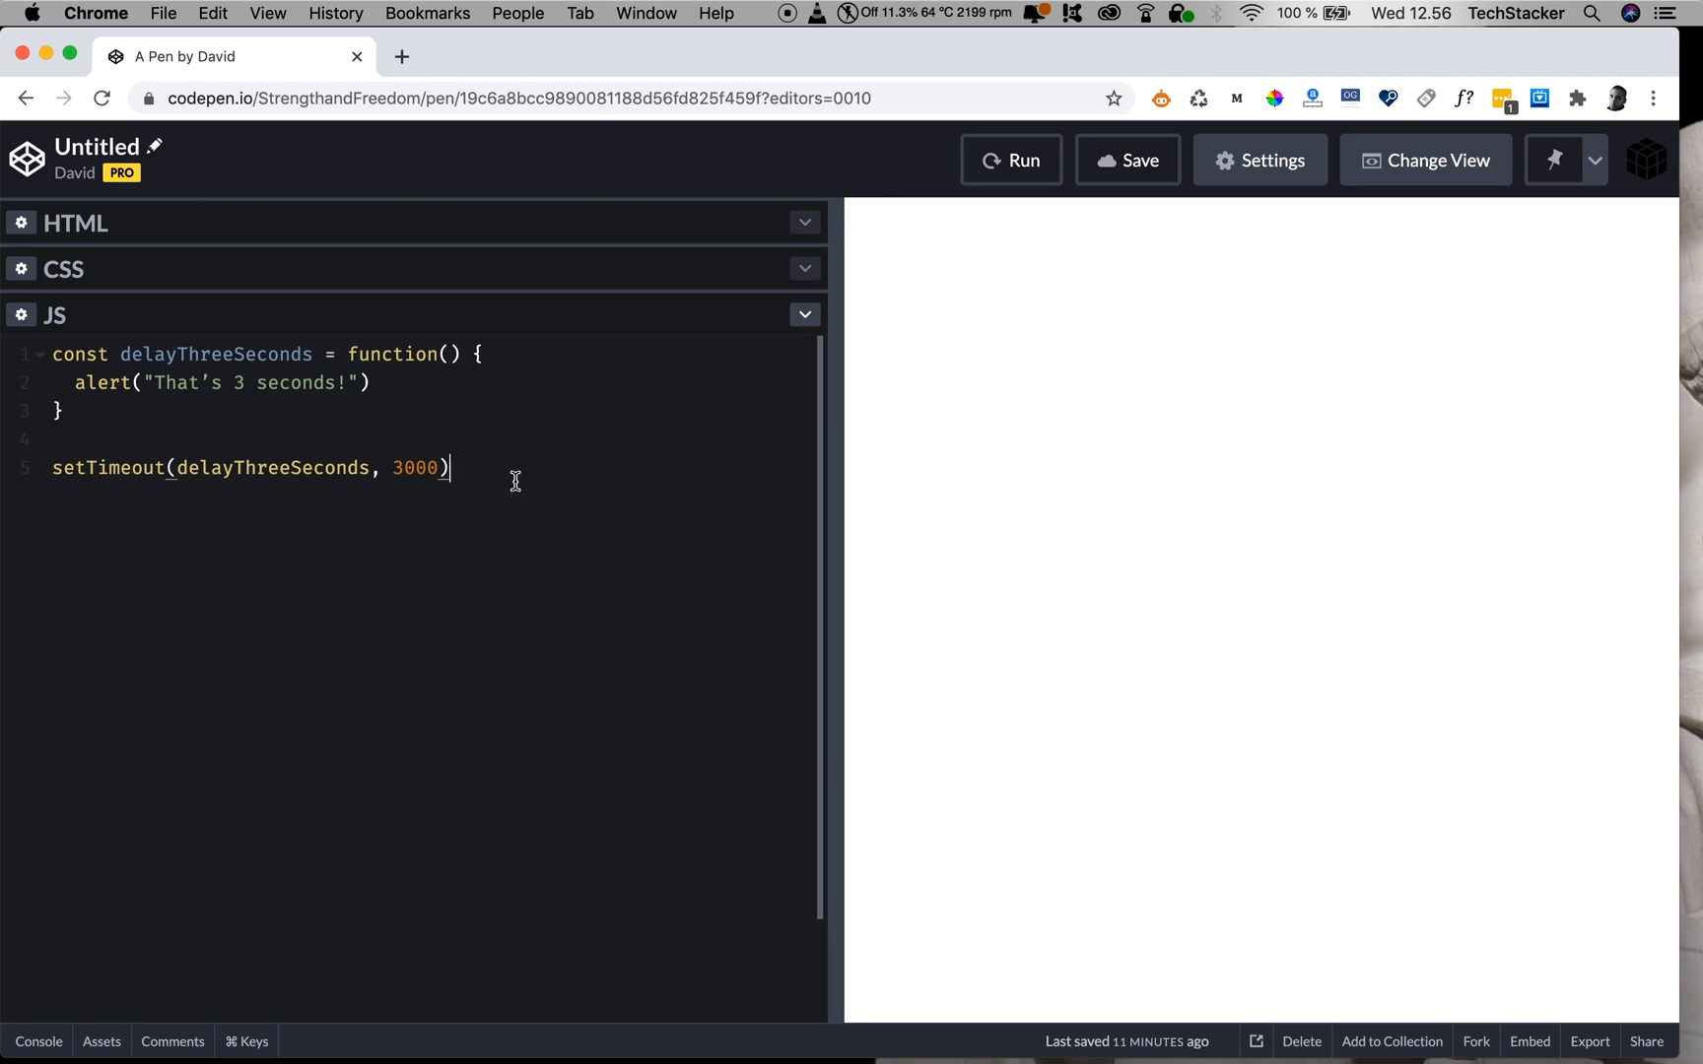
mouse_move(442, 445)
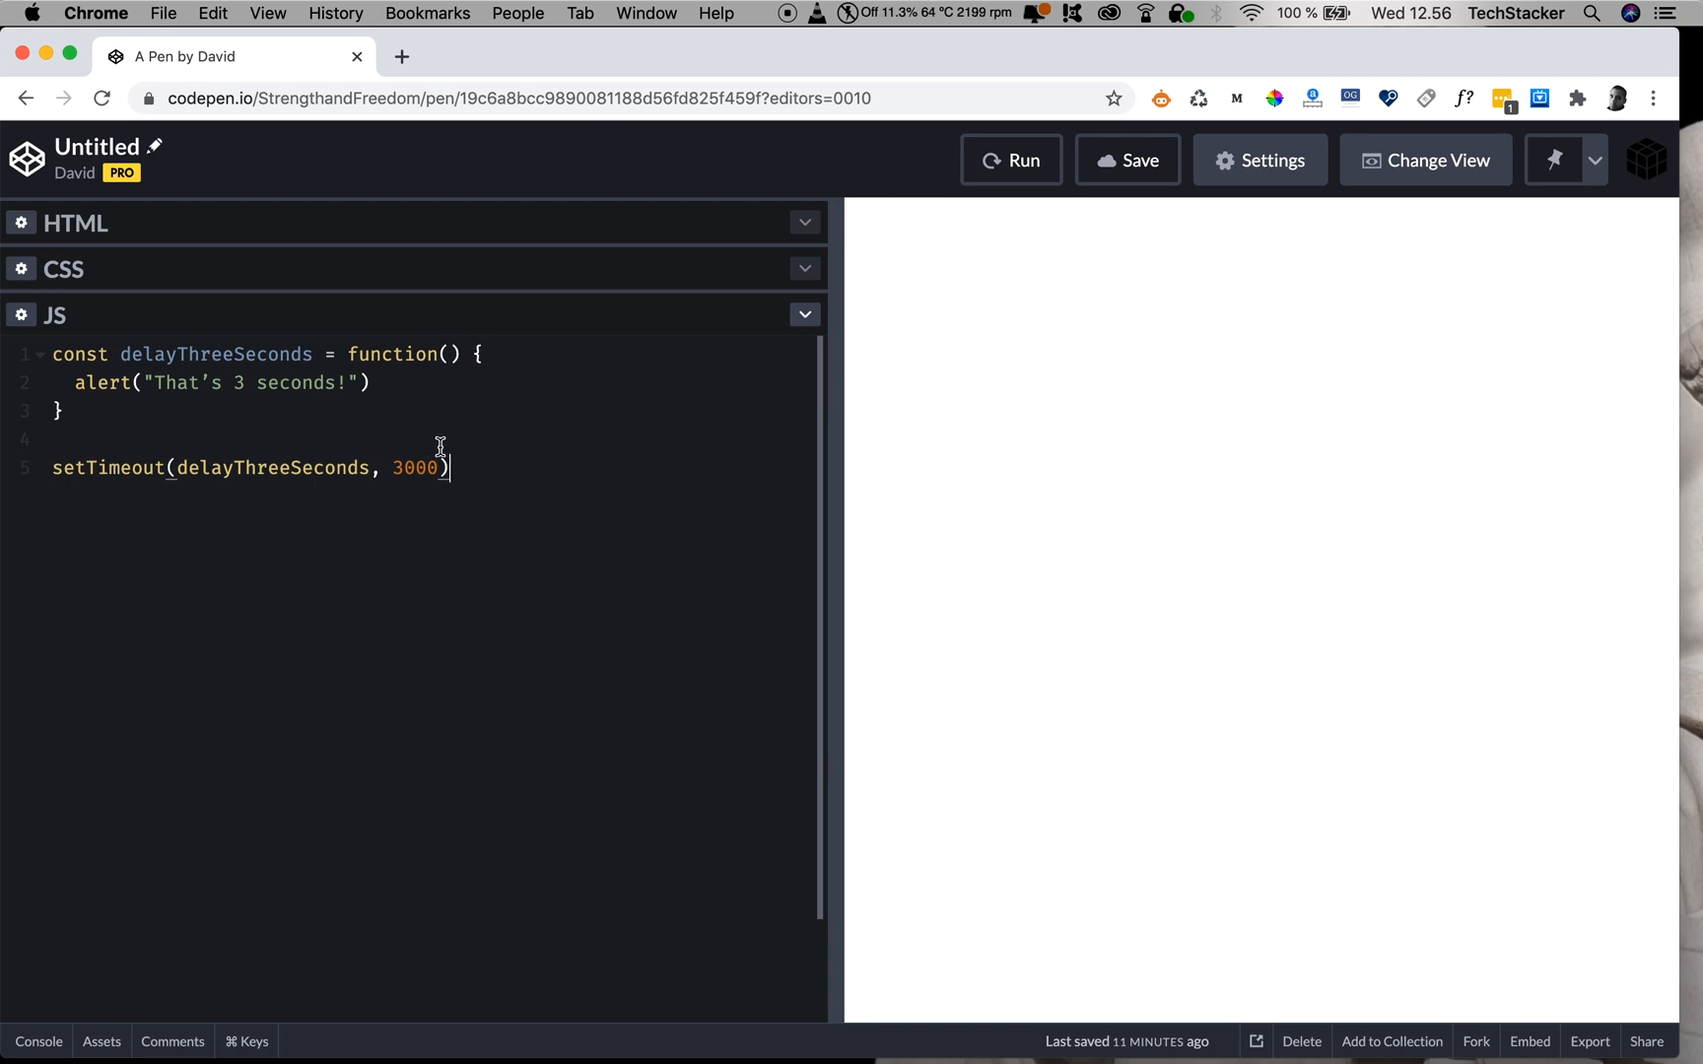
mouse_move(495, 441)
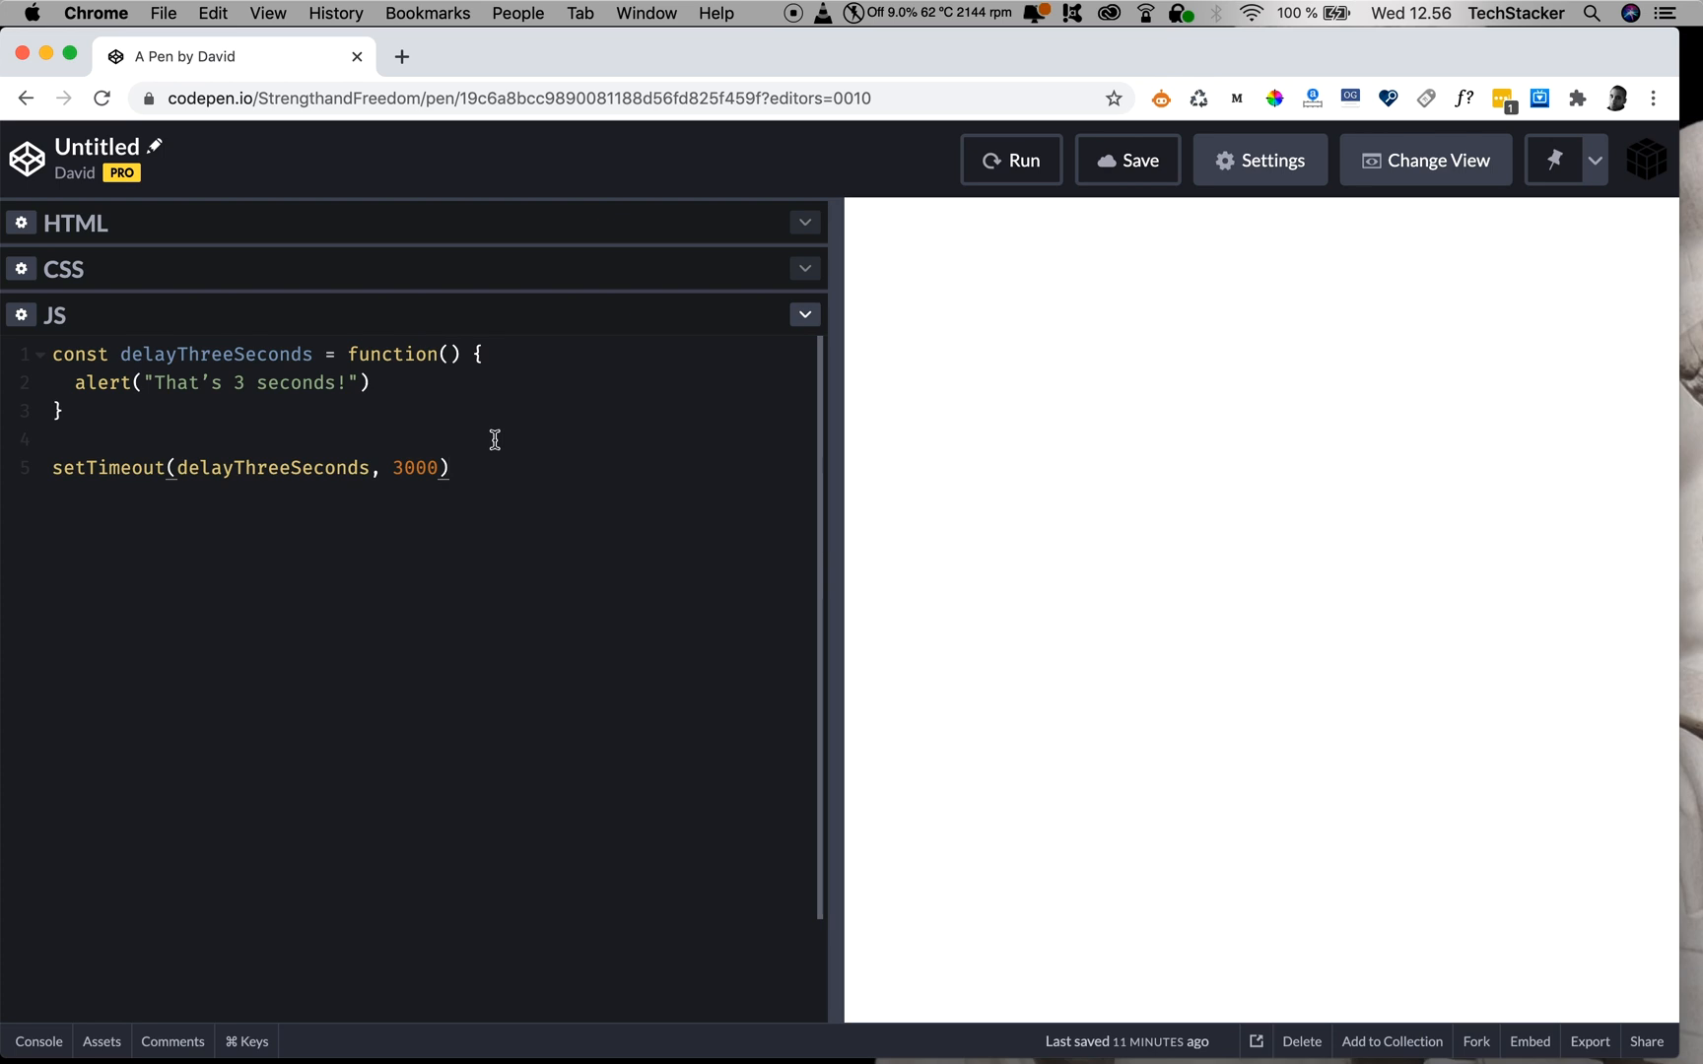
mouse_move(536, 473)
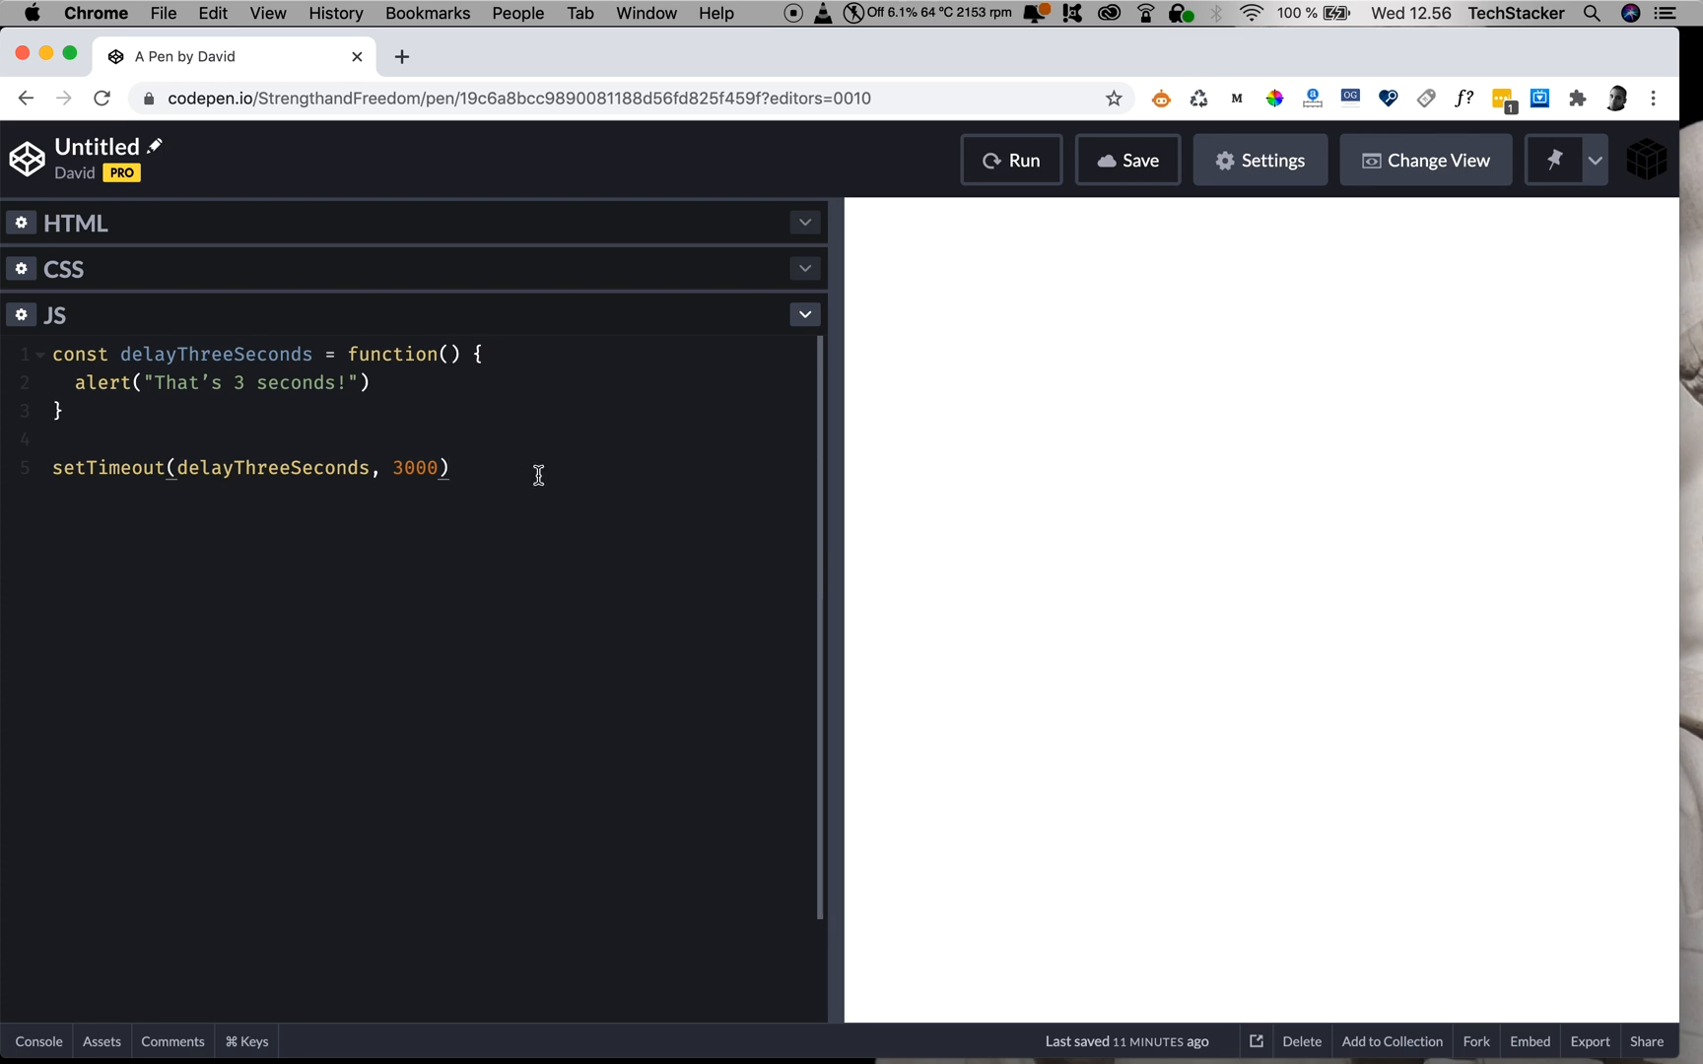